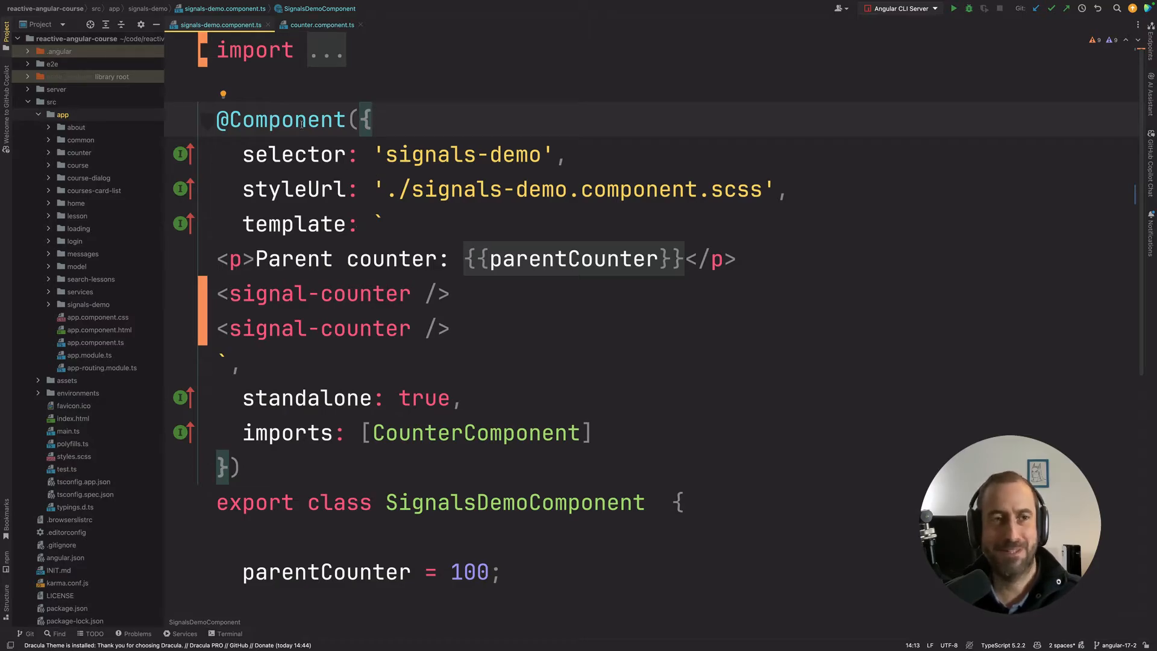
Try the High Contrast theme in Appearance settings, then settle on Darcula.
{"action": "left_click", "coordinate": [38, 4]}
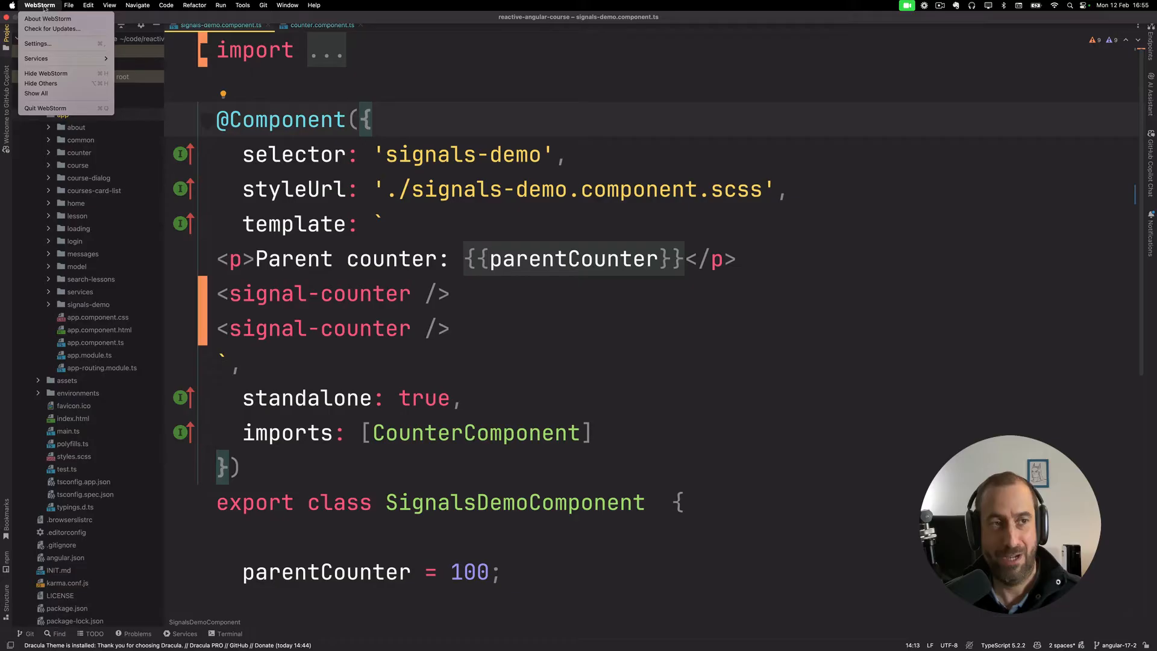
{"action": "left_click", "coordinate": [37, 44]}
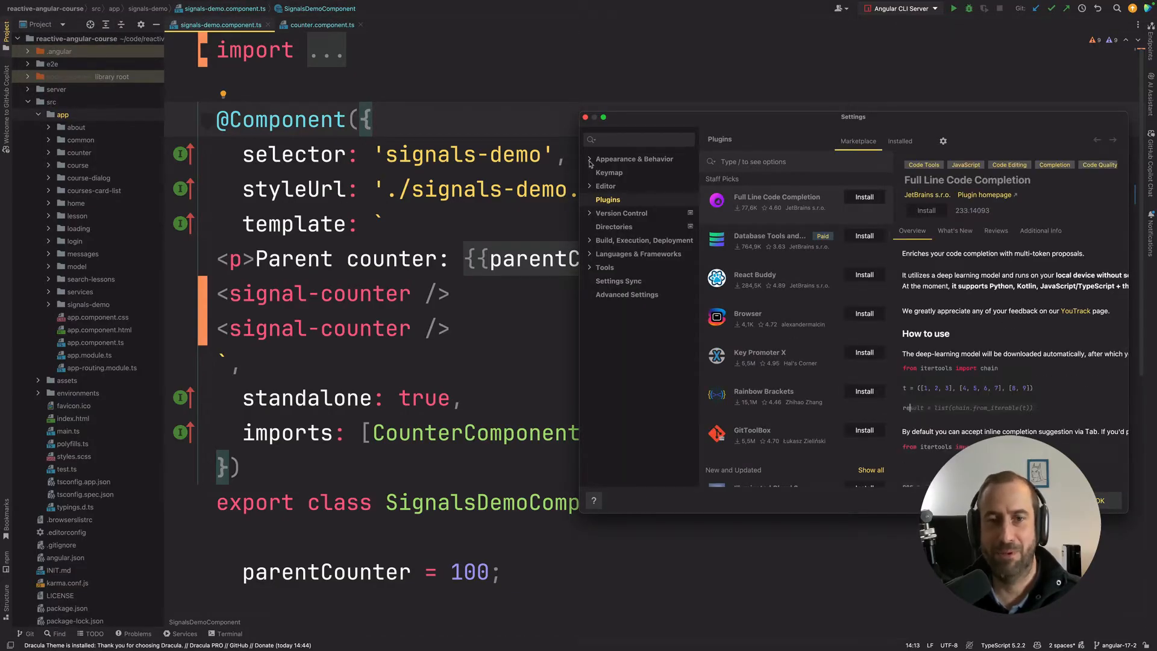
{"action": "left_click", "coordinate": [632, 159]}
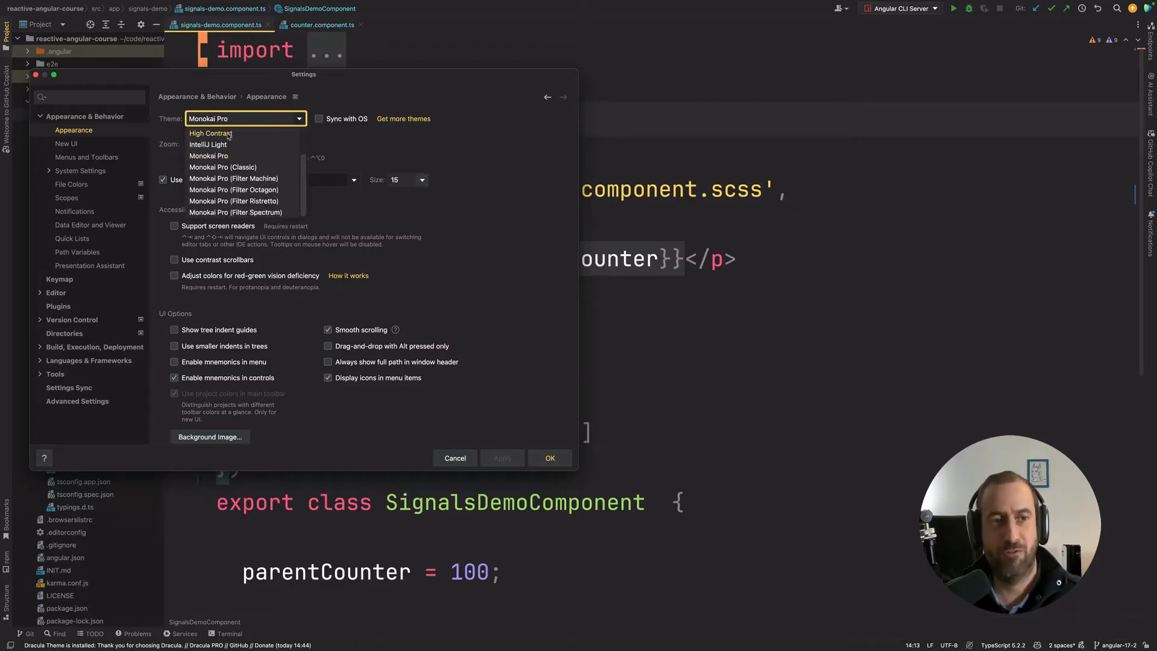
{"action": "left_click", "coordinate": [210, 133]}
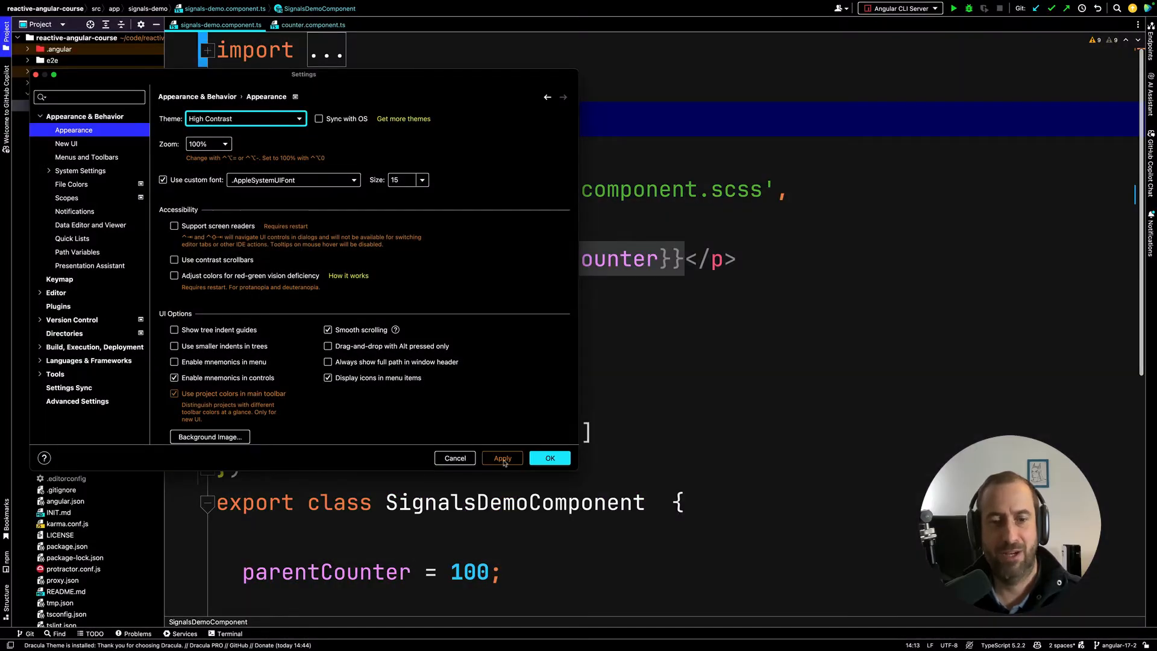
{"action": "left_click", "coordinate": [501, 458]}
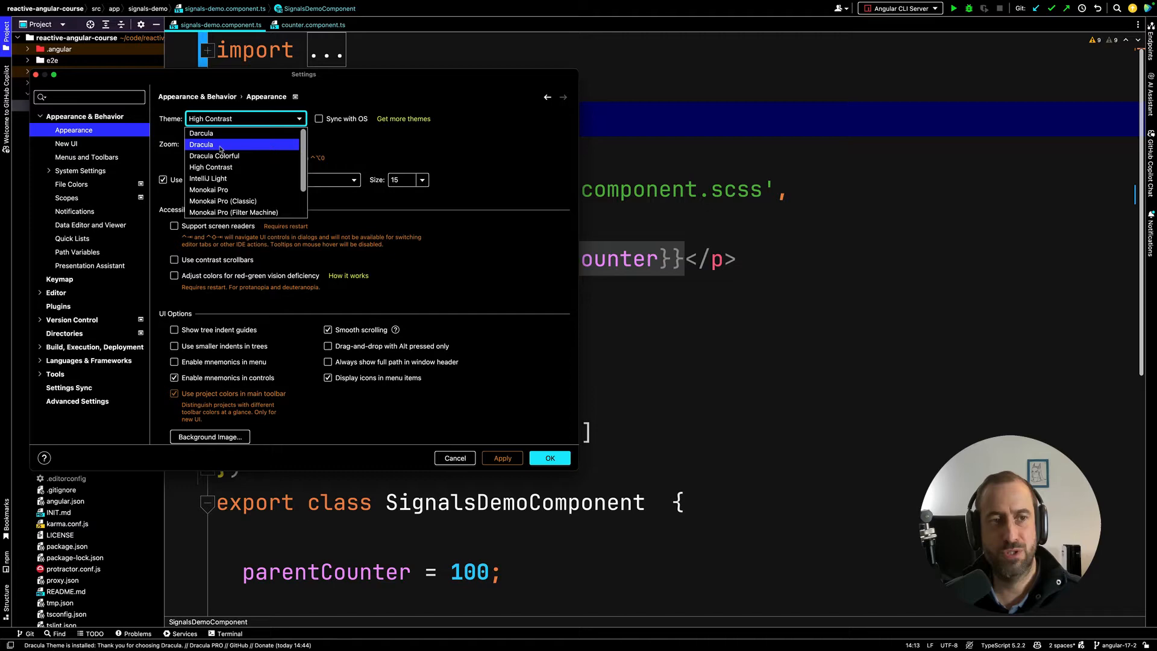
{"action": "left_click", "coordinate": [201, 143]}
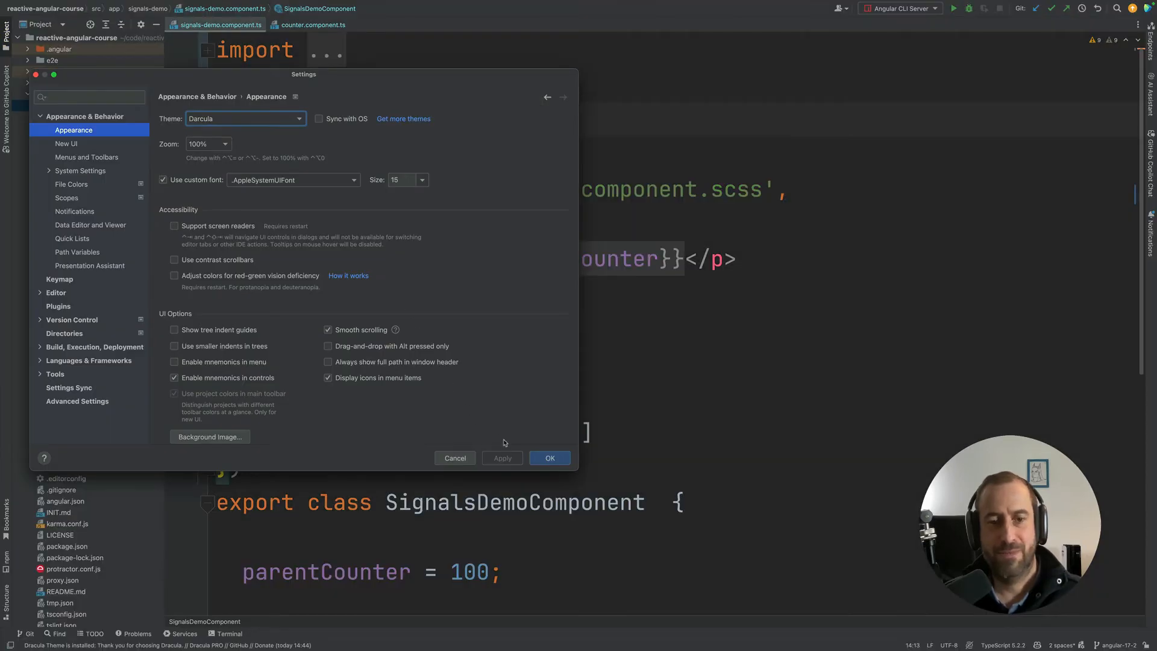
{"action": "left_click", "coordinate": [549, 458]}
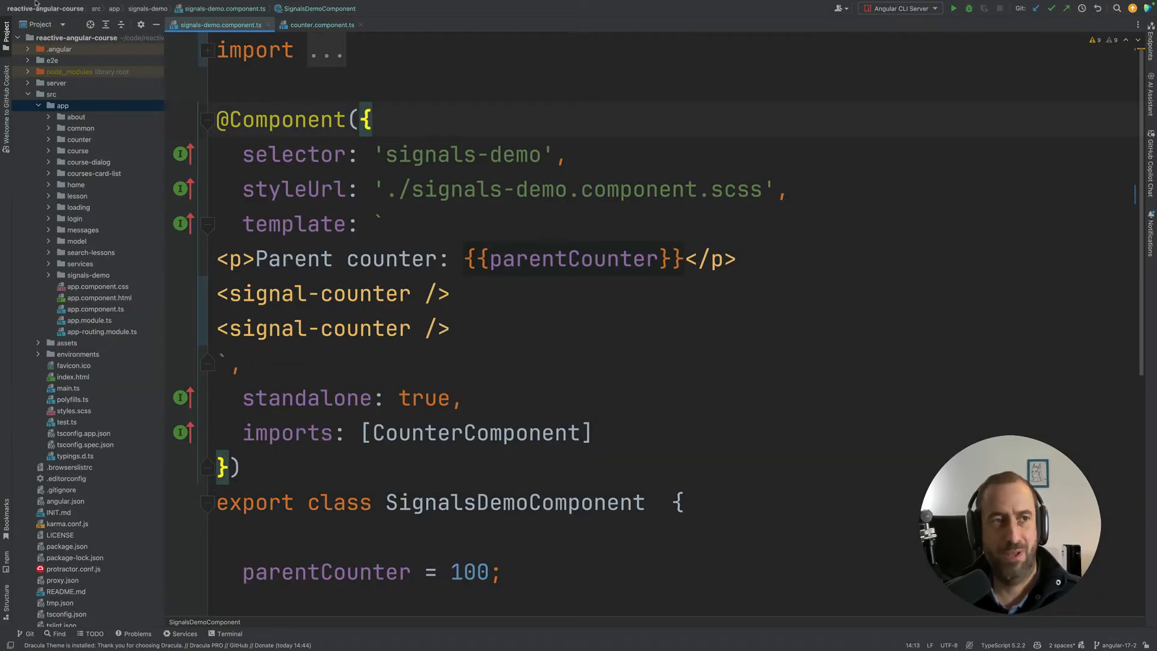
Browse additional colour themes offered in the plugin Marketplace.
{"action": "left_click", "coordinate": [38, 4]}
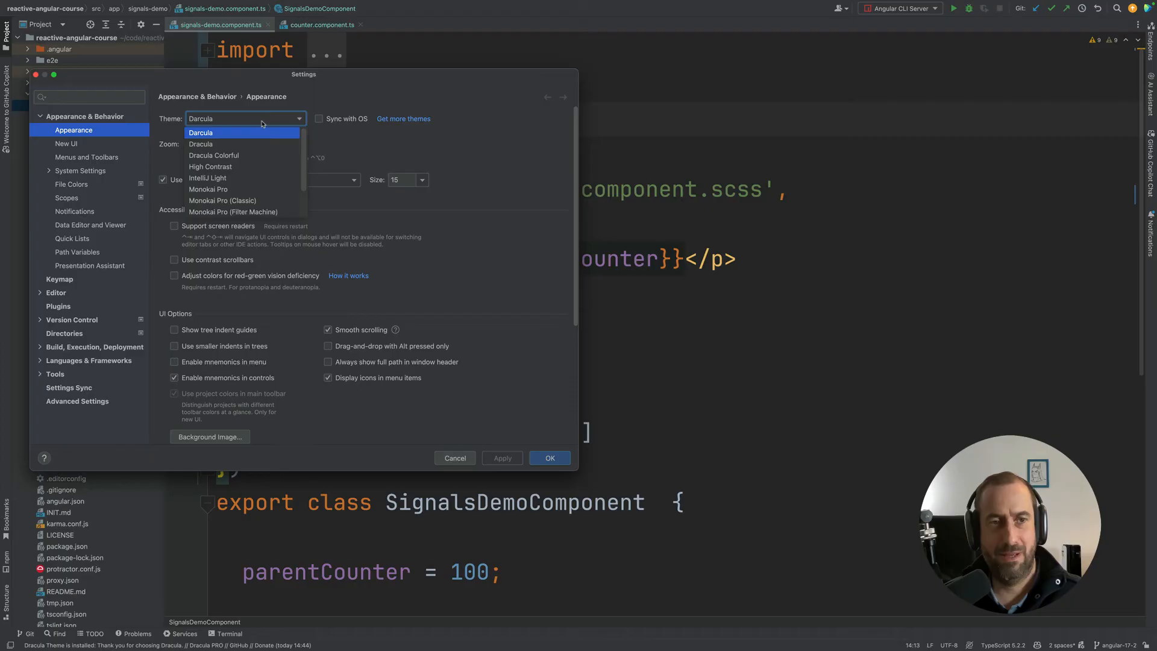
{"action": "left_click", "coordinate": [208, 189]}
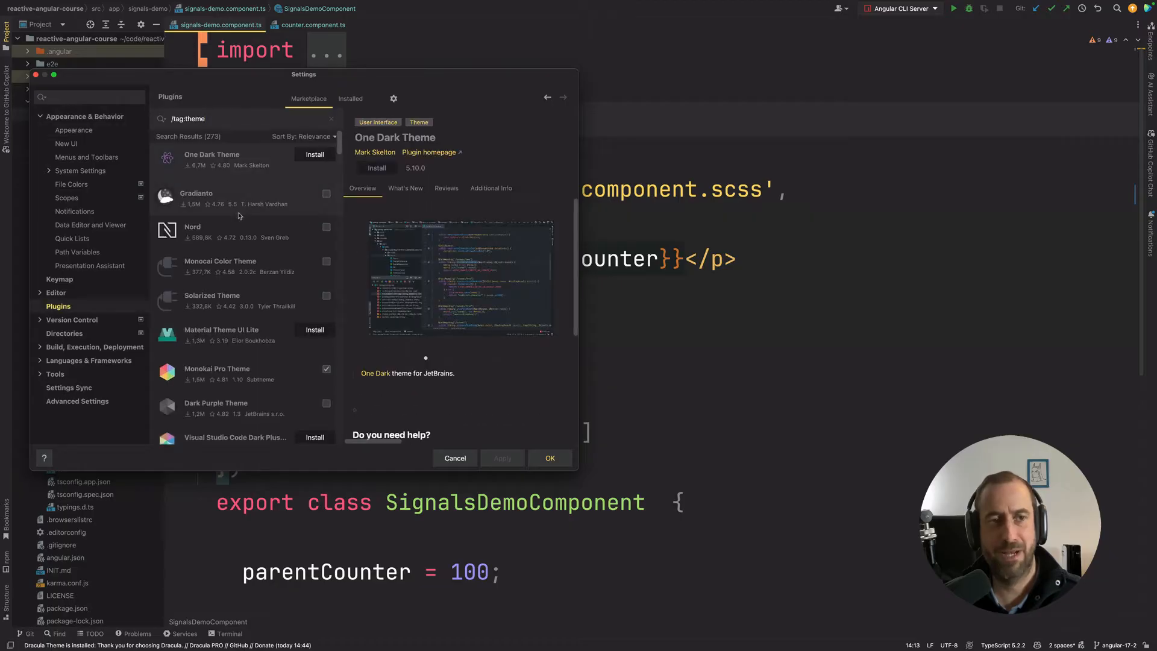
{"action": "scroll", "scroll_direction": "down", "scroll_amount": 3}
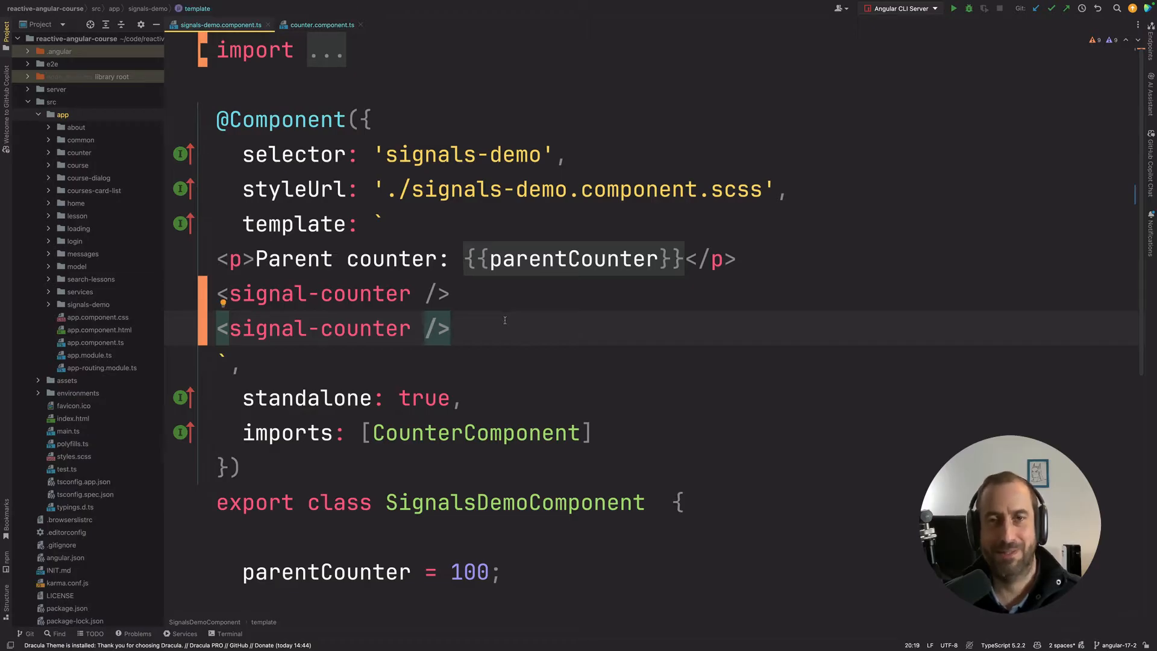
{"action": "mouse_move", "coordinate": [114, 124]}
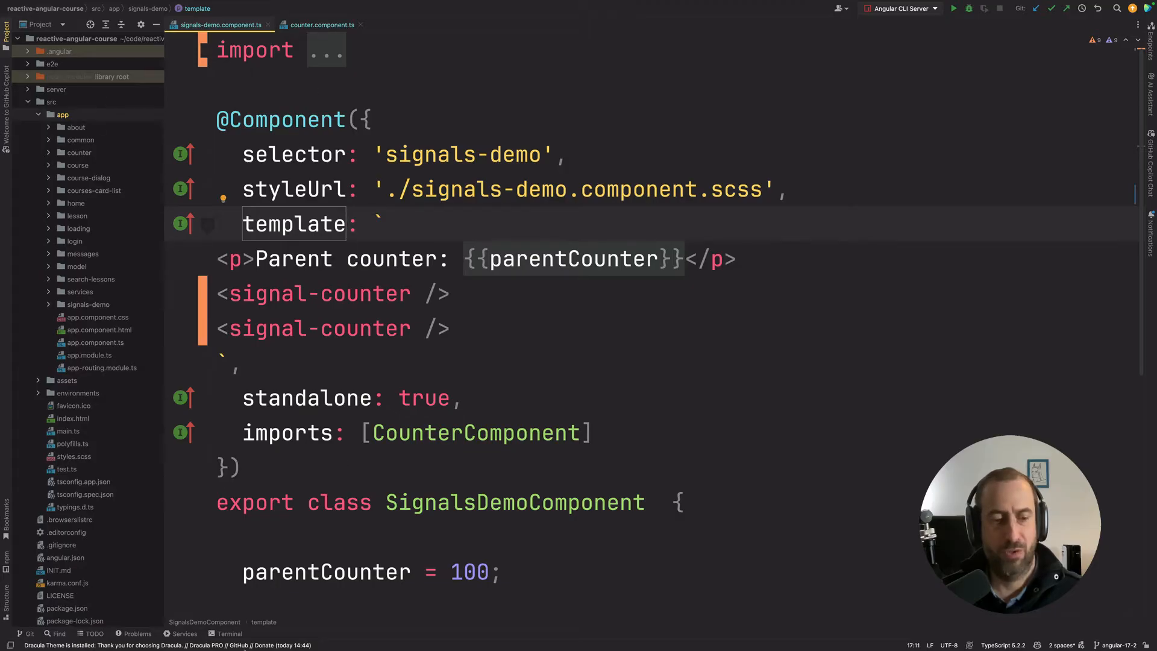
Explore a second terminal session and distraction-free mode, then restore the normal layout and hide the terminal.
{"action": "left_click", "coordinate": [228, 633]}
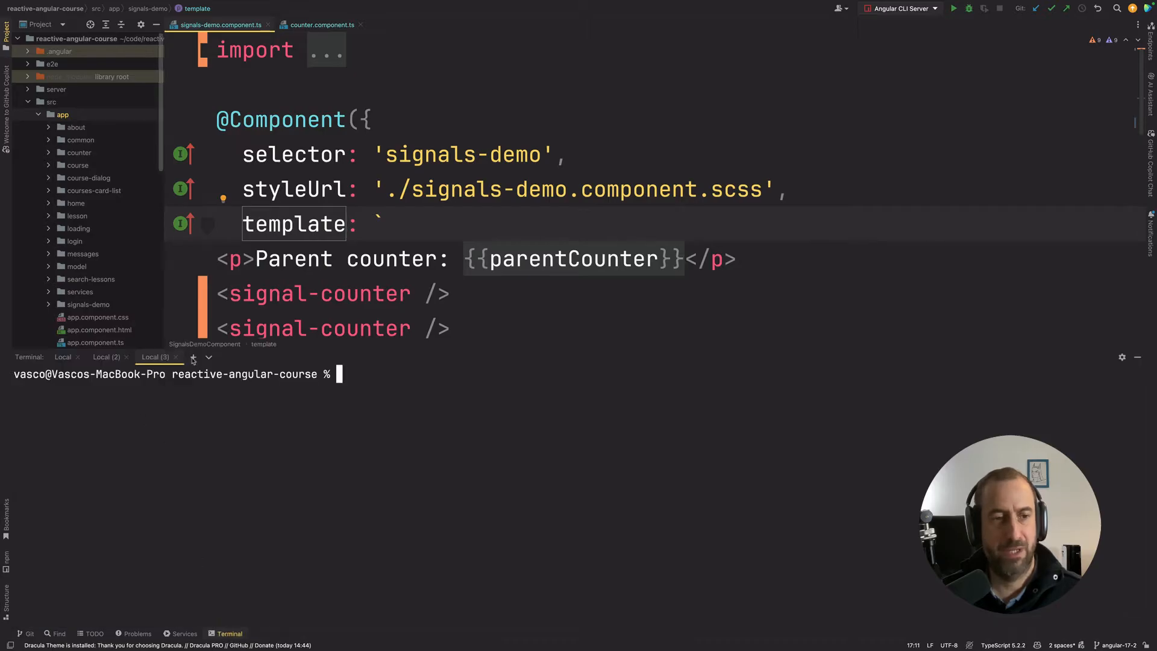
{"action": "left_click", "coordinate": [193, 361]}
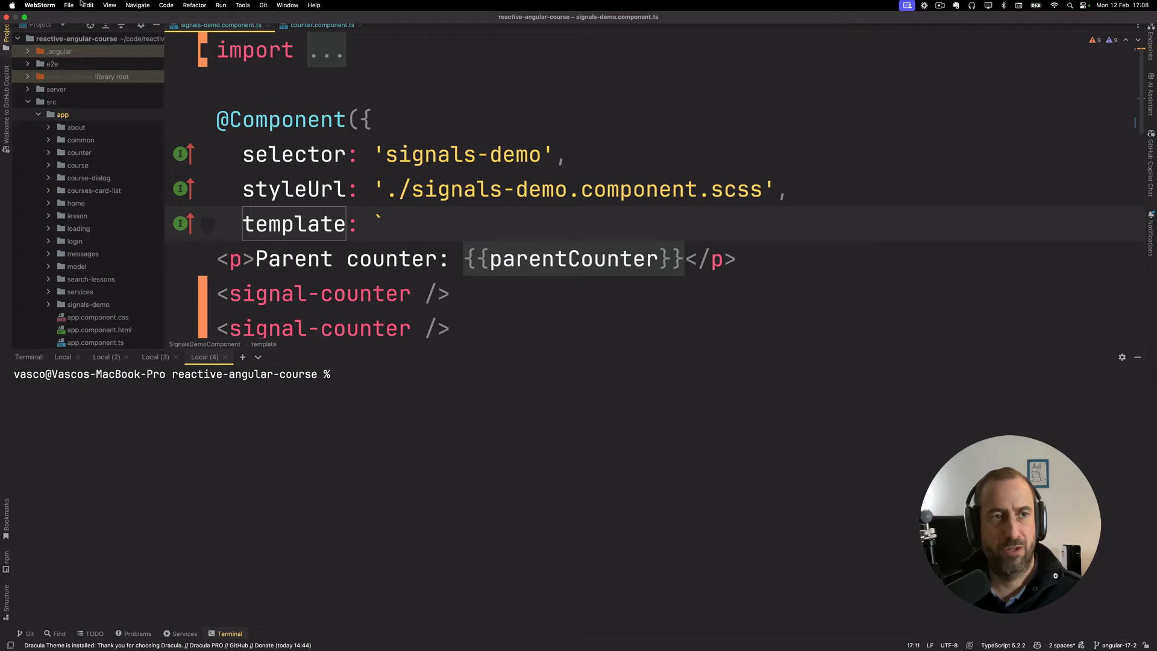
{"action": "left_click", "coordinate": [110, 5]}
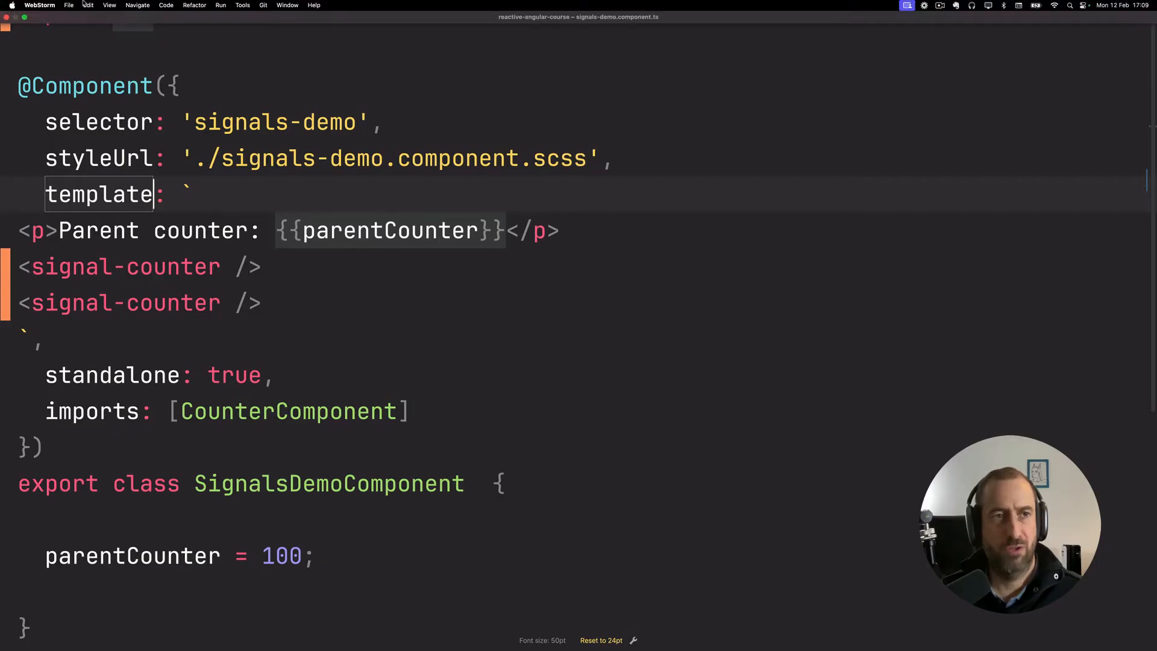
{"action": "left_click", "coordinate": [137, 5]}
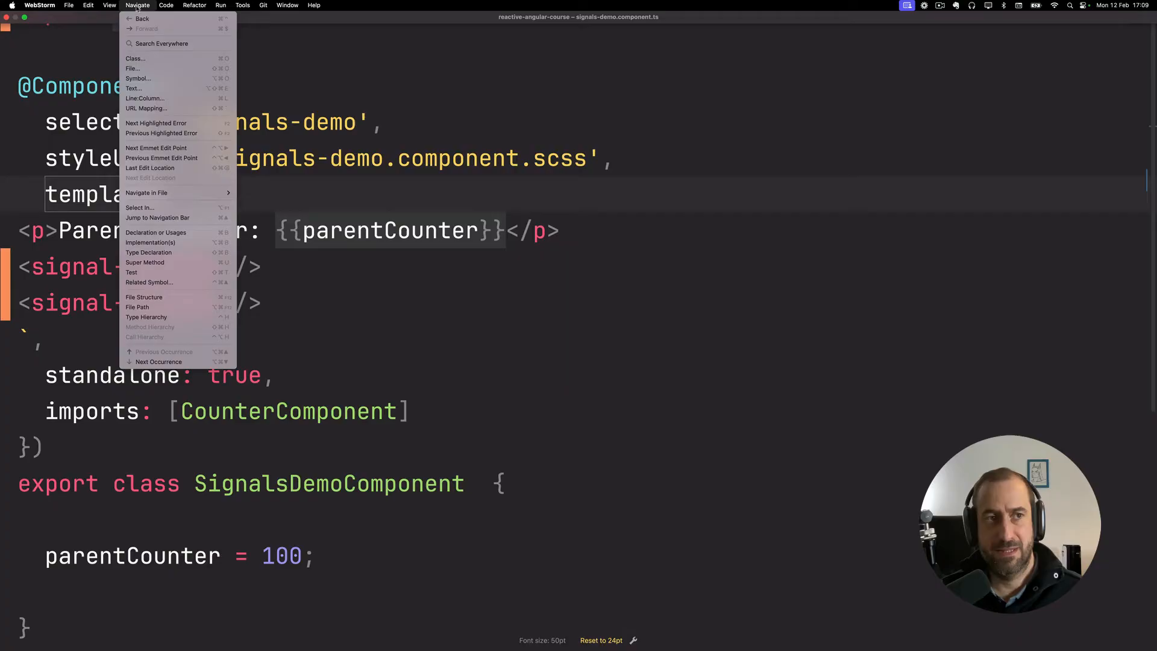
{"action": "left_click", "coordinate": [109, 5]}
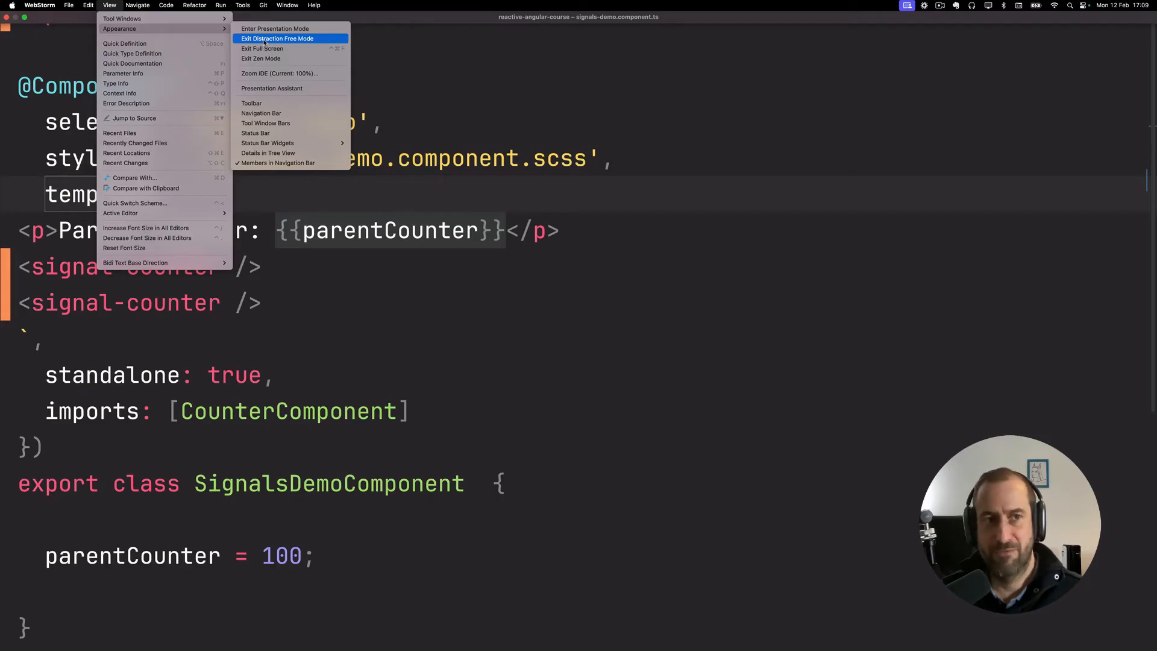
{"action": "left_click", "coordinate": [277, 39]}
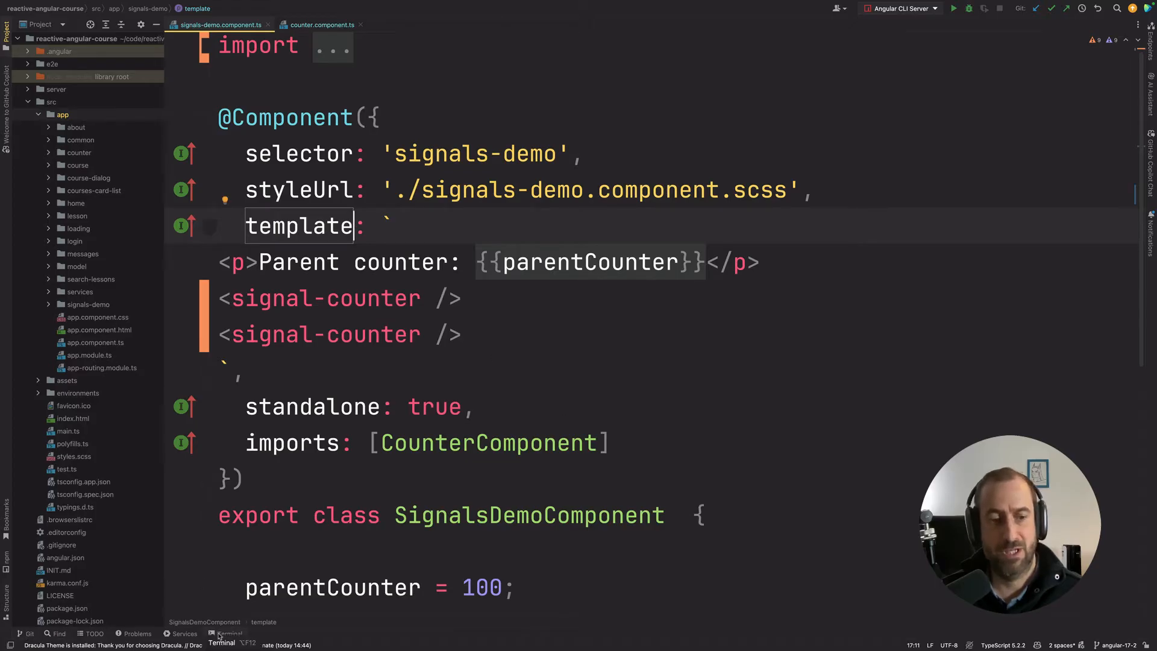
{"action": "left_click", "coordinate": [221, 639]}
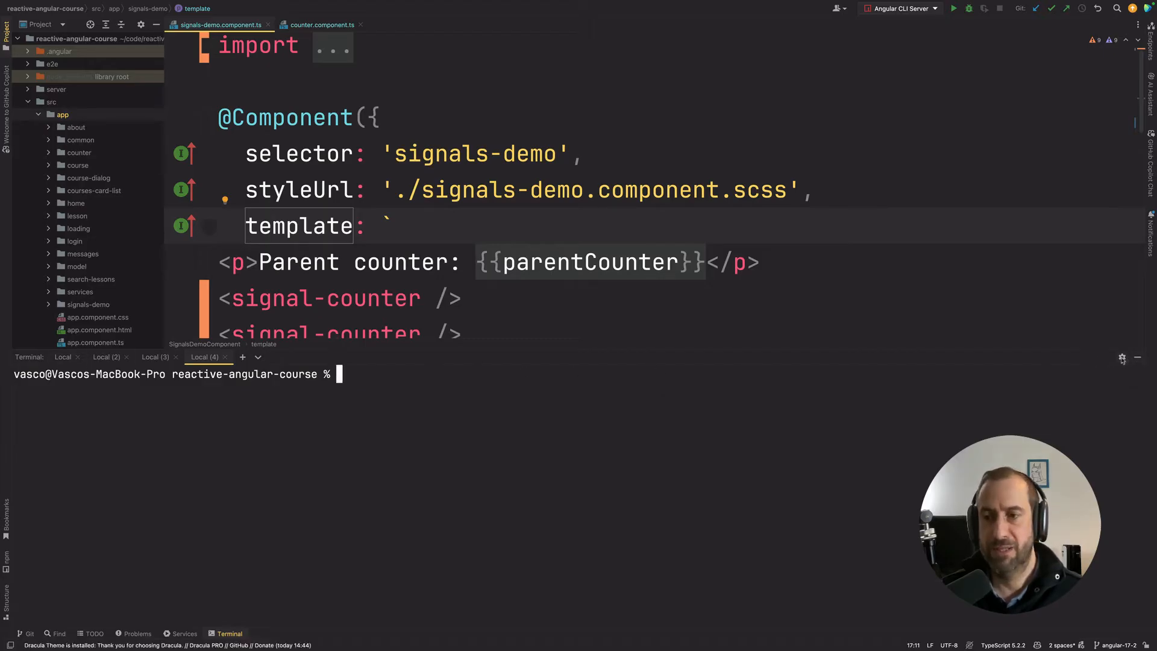
{"action": "left_click", "coordinate": [1119, 358]}
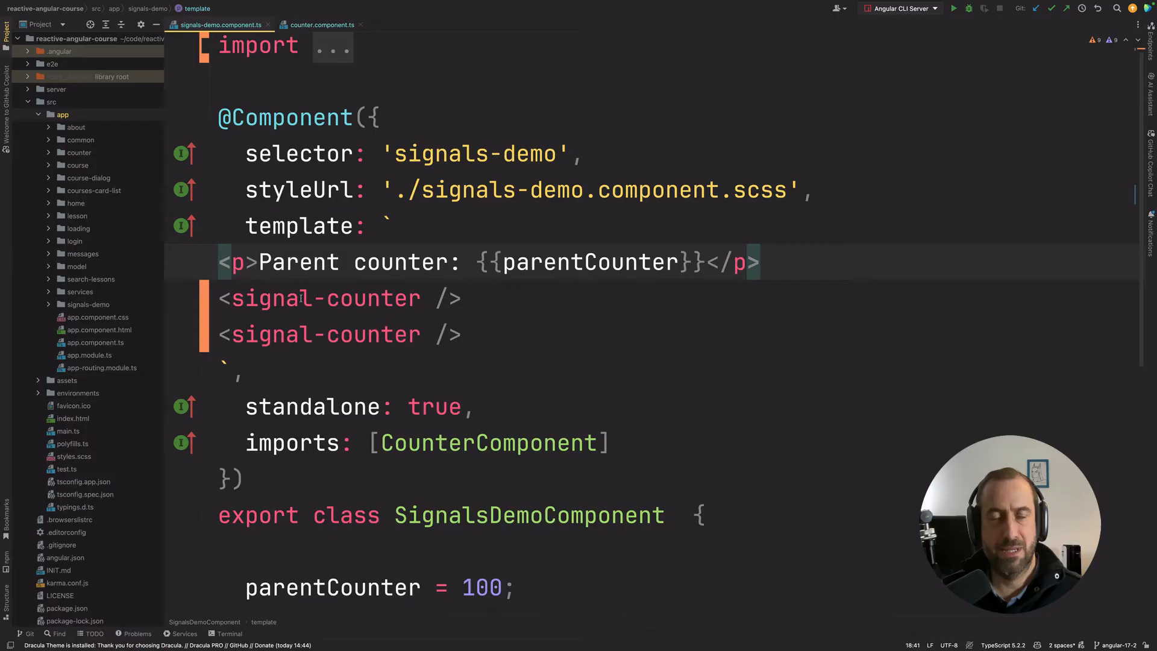
{"action": "mouse_move", "coordinate": [326, 298]}
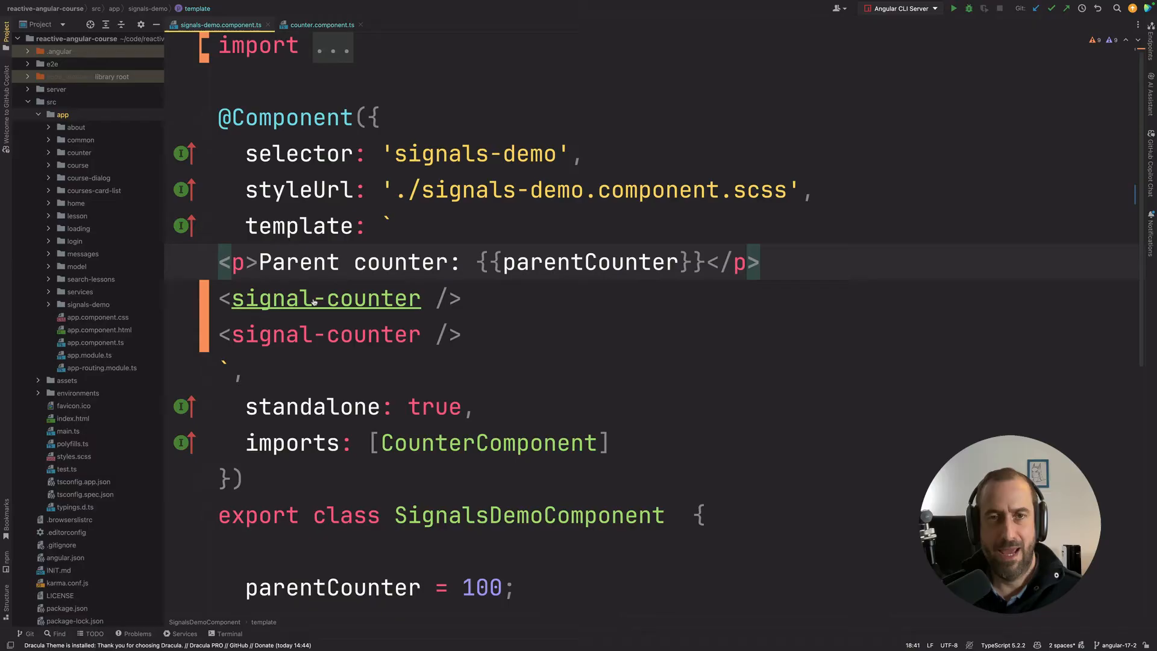
Jump from the signal-counter tag to counter.component.ts and look through its increment buttons and count fields.
{"action": "left_click", "coordinate": [322, 24]}
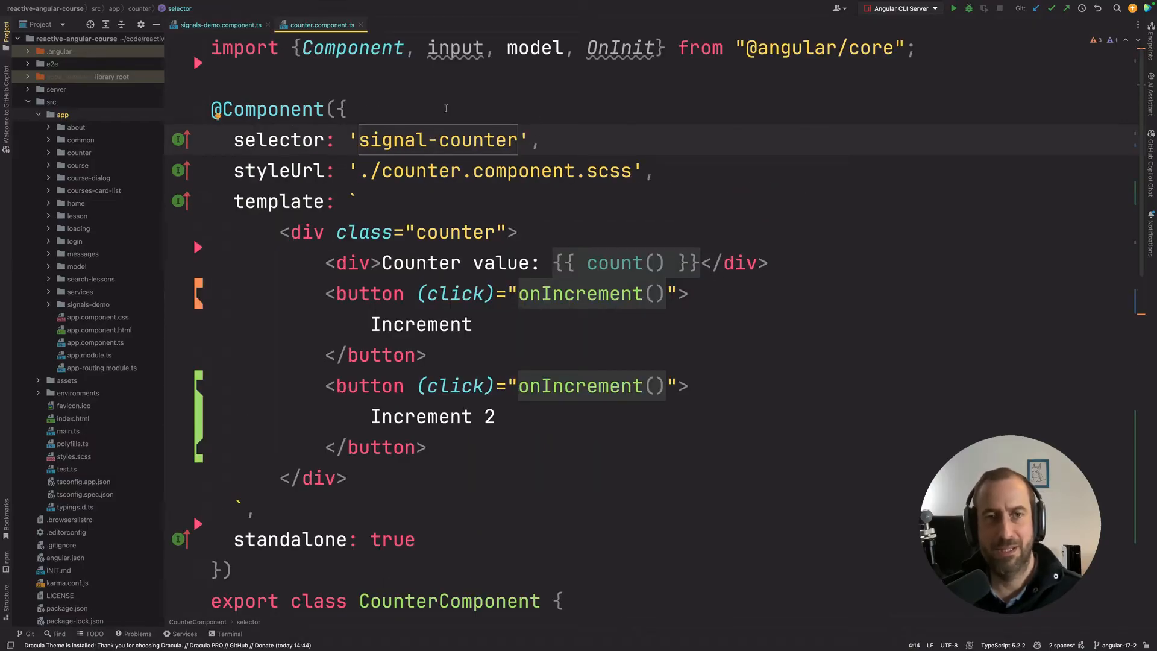
{"action": "left_click", "coordinate": [346, 109]}
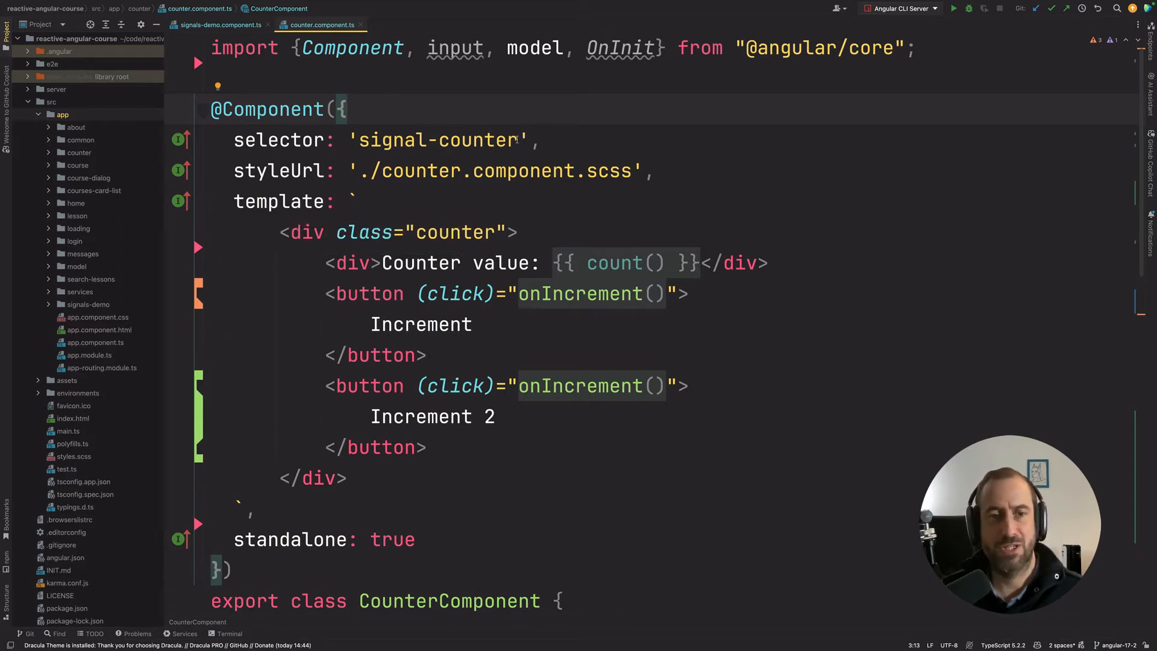
{"action": "mouse_move", "coordinate": [580, 292]}
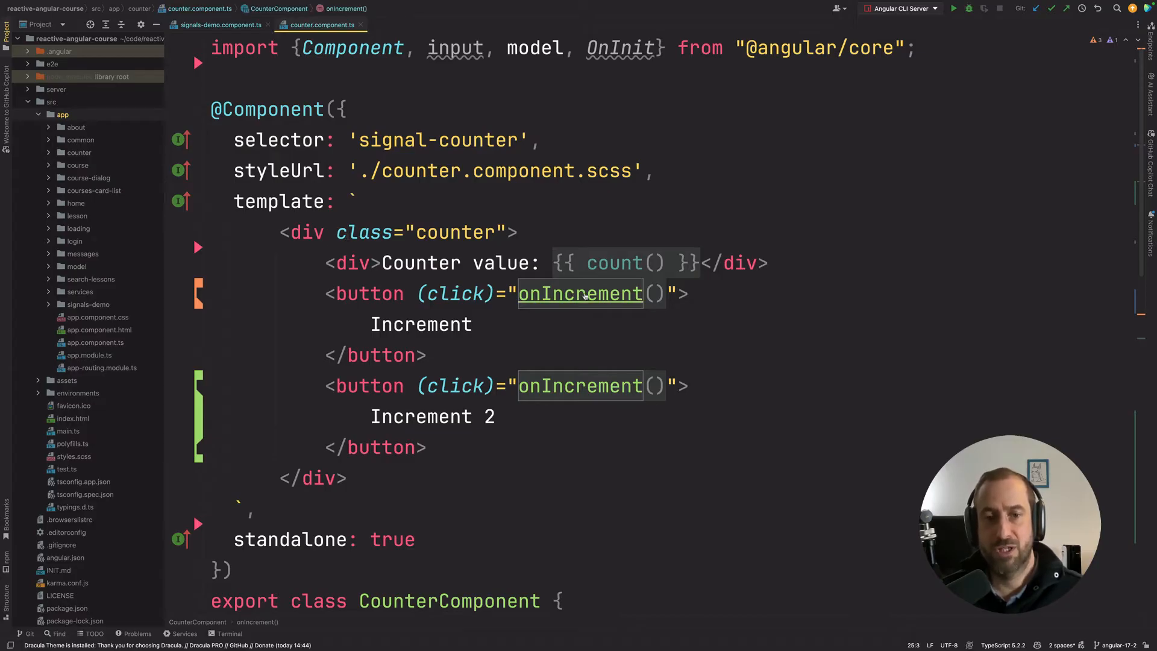
{"action": "scroll", "scroll_direction": "down", "scroll_amount": 3}
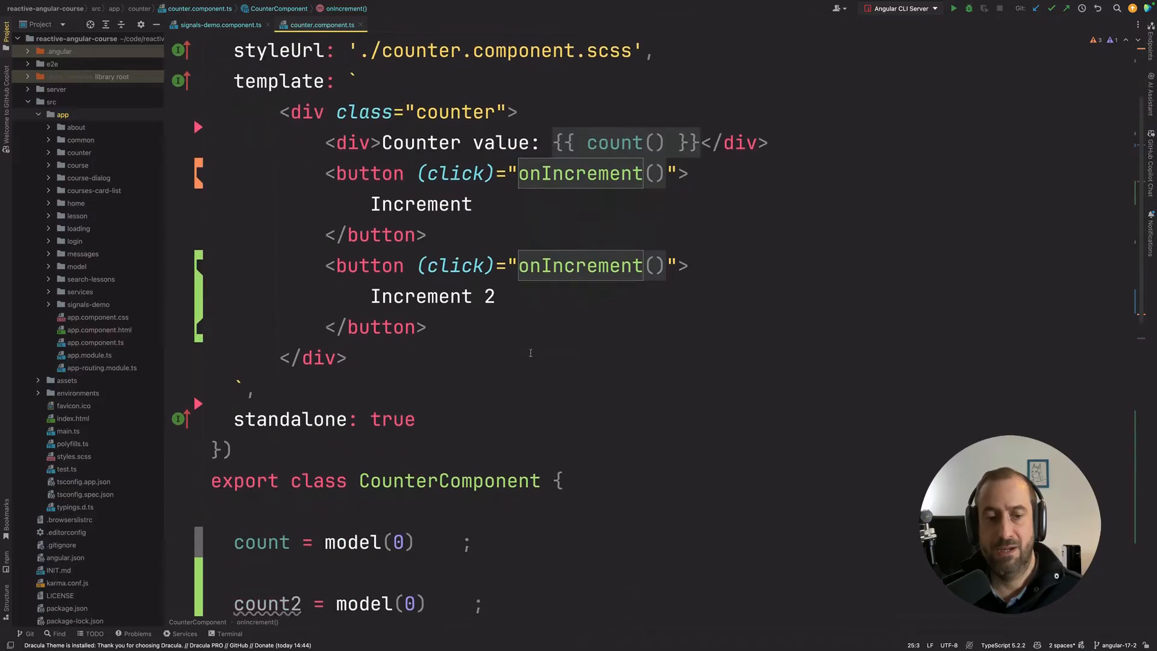
Find usages of CounterComponent and list them in the Find tool window.
{"action": "scroll", "scroll_direction": "down", "scroll_amount": 3}
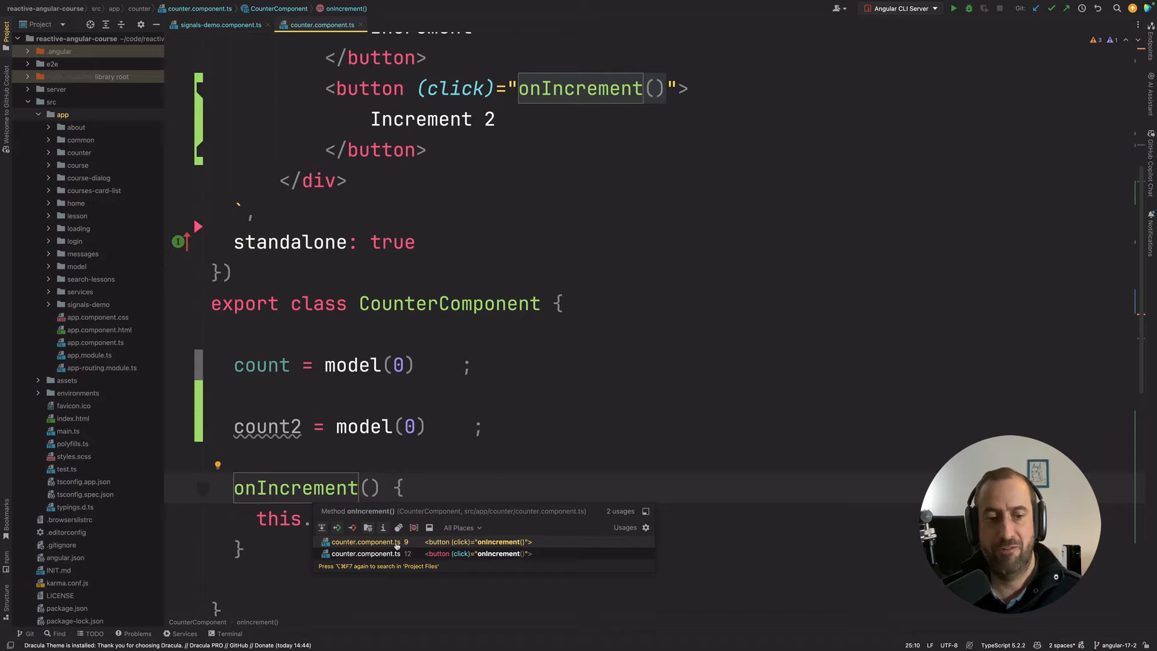
{"action": "mouse_move", "coordinate": [435, 541]}
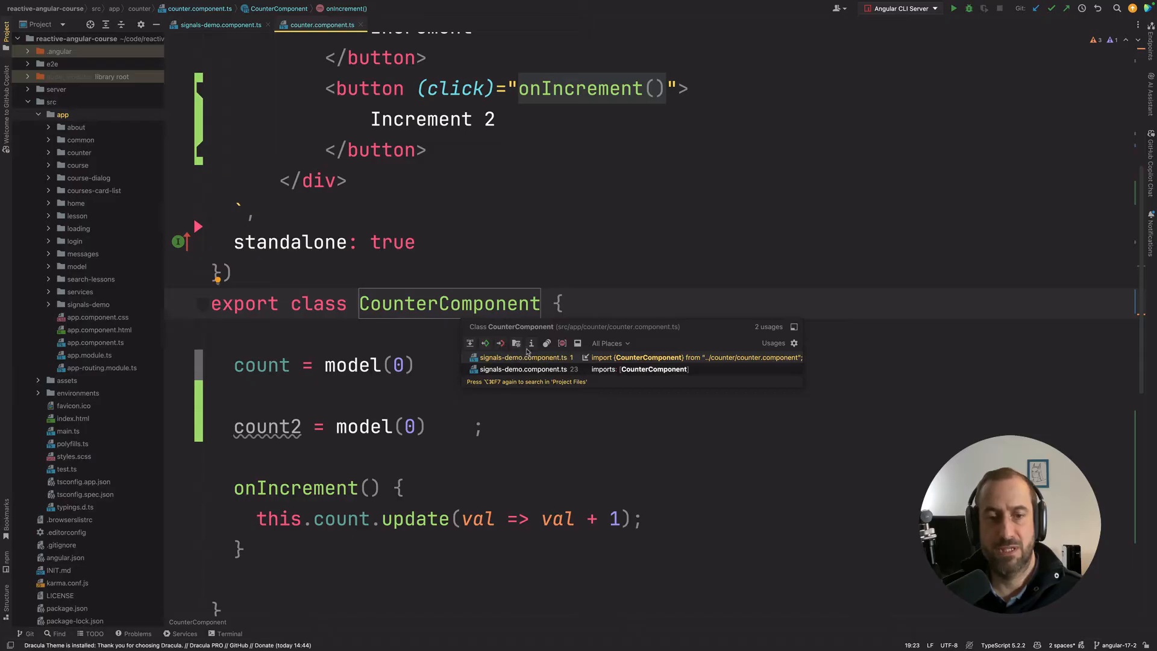
{"action": "left_click", "coordinate": [531, 343]}
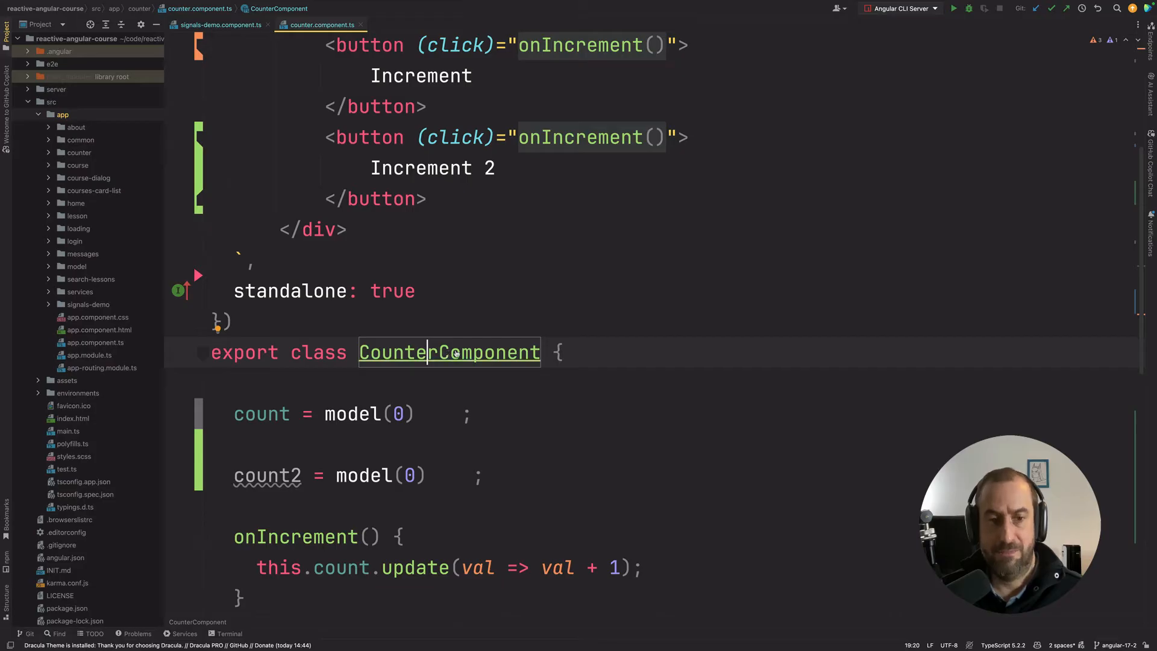
{"action": "left_click", "coordinate": [448, 352]}
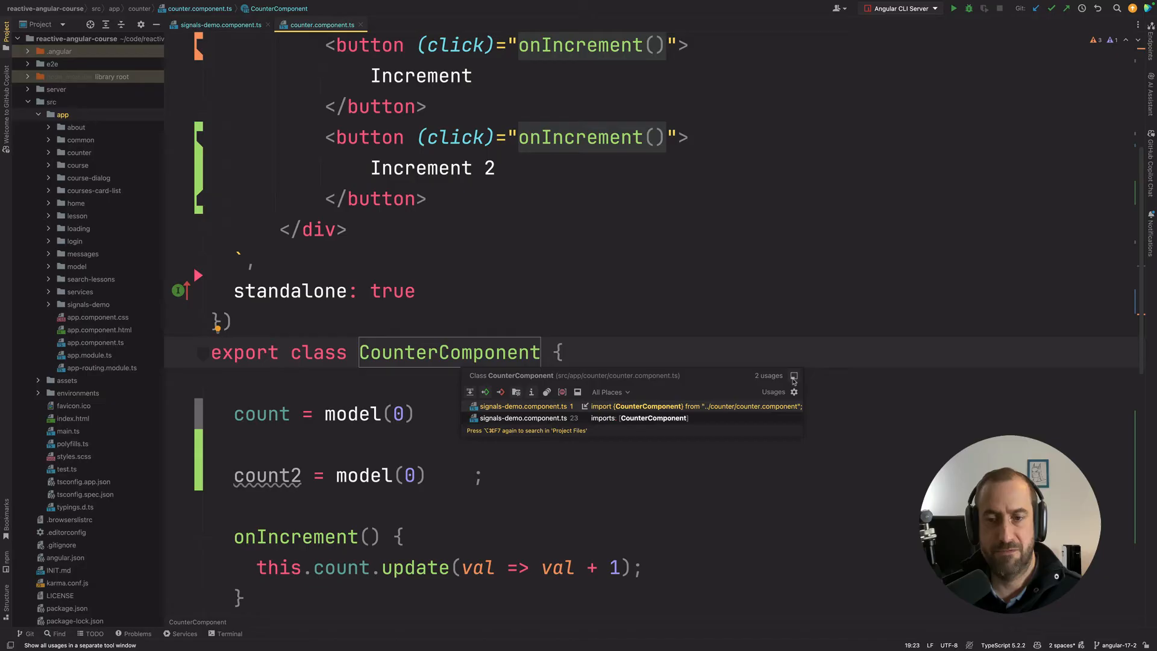
{"action": "mouse_move", "coordinate": [793, 376]}
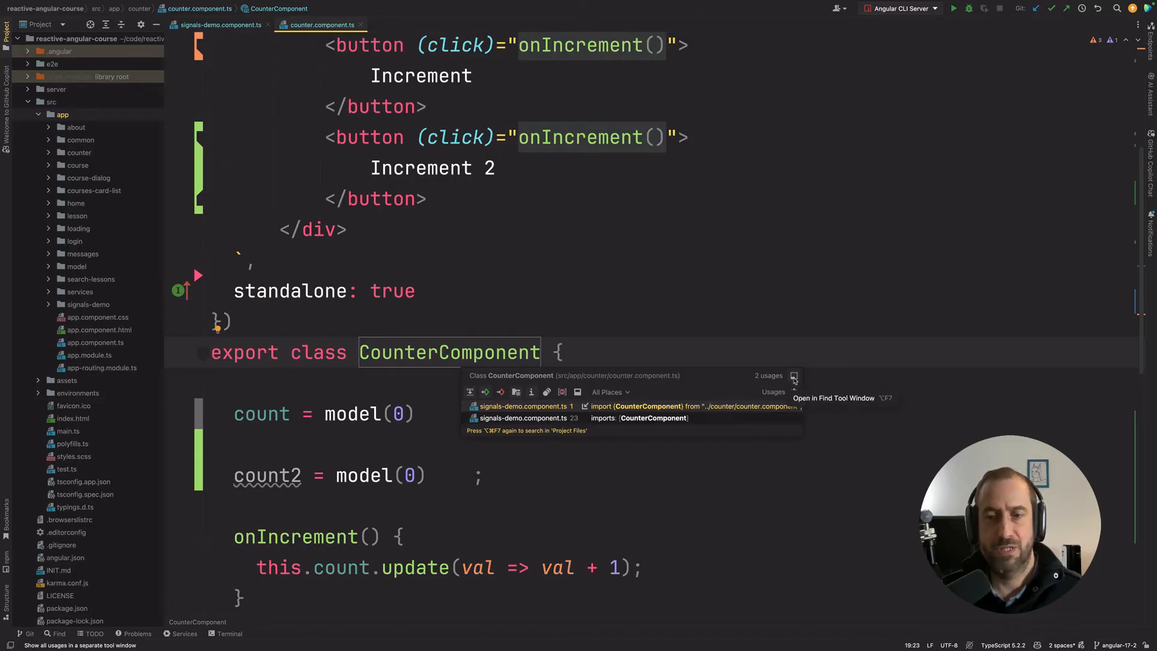
{"action": "left_click", "coordinate": [793, 376]}
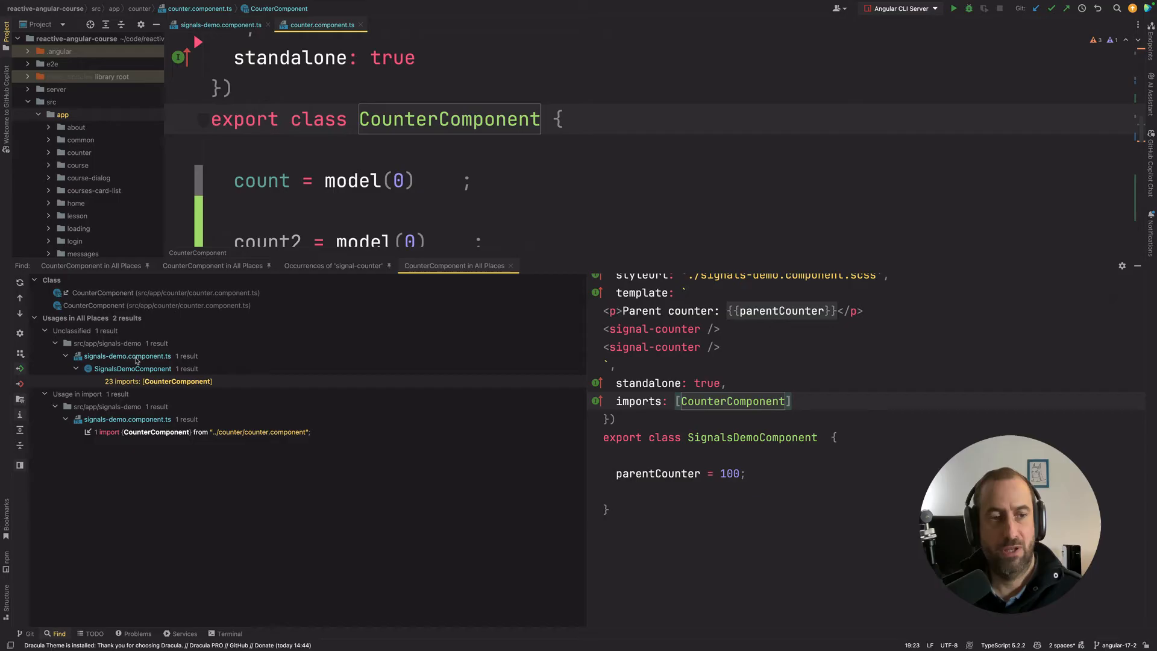
{"action": "mouse_move", "coordinate": [437, 269]}
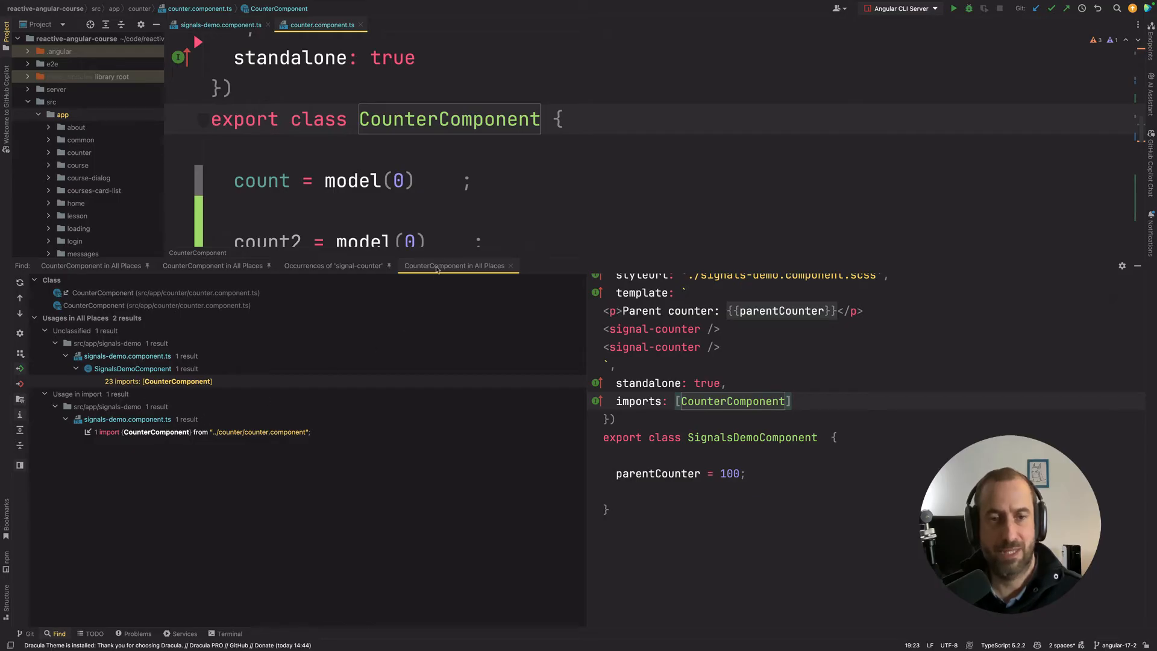
Preview the signals-demo.component.ts result and exclude the imports-array usage, leaving the import usage.
{"action": "right_click", "coordinate": [454, 265]}
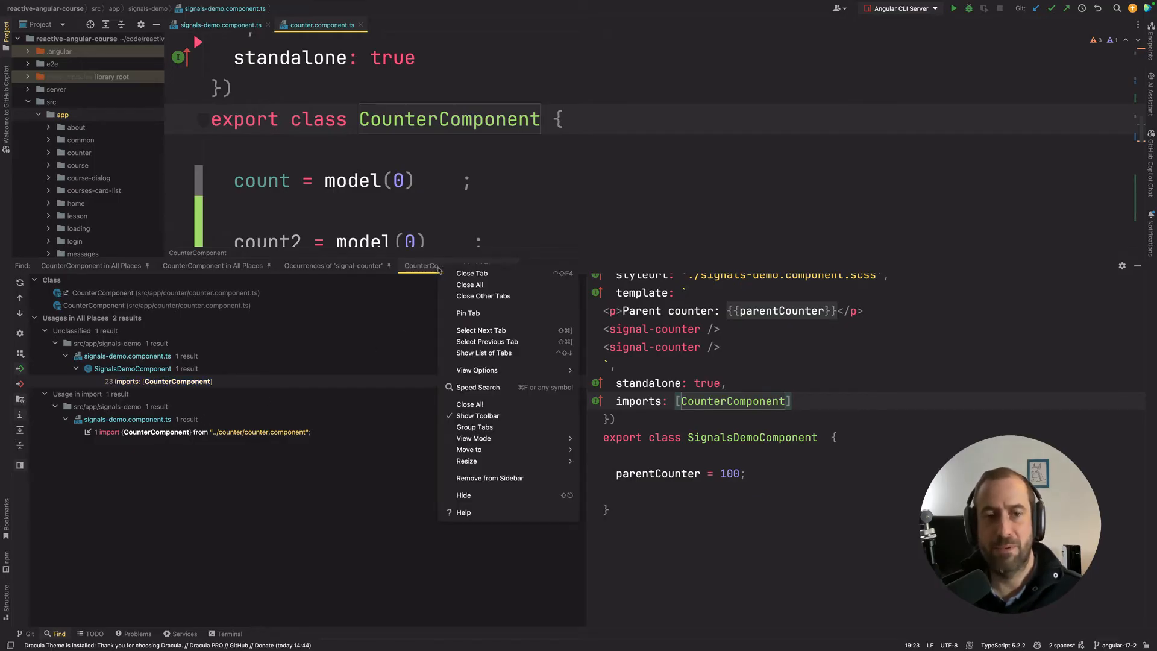
{"action": "left_click", "coordinate": [454, 265]}
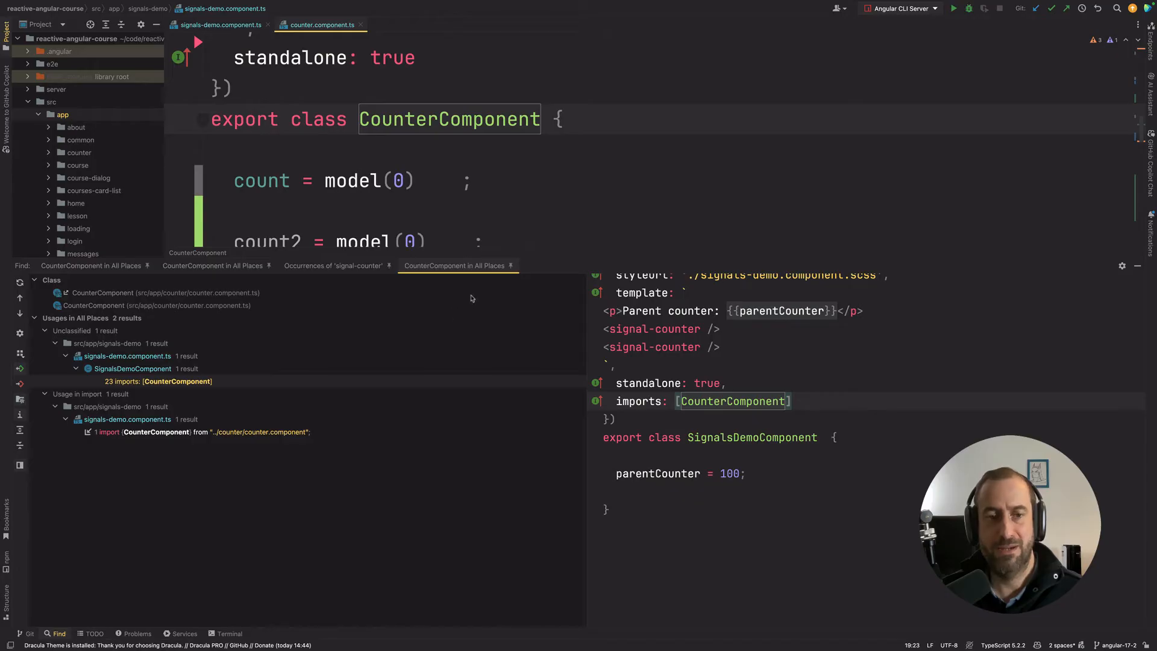
{"action": "mouse_move", "coordinate": [430, 359]}
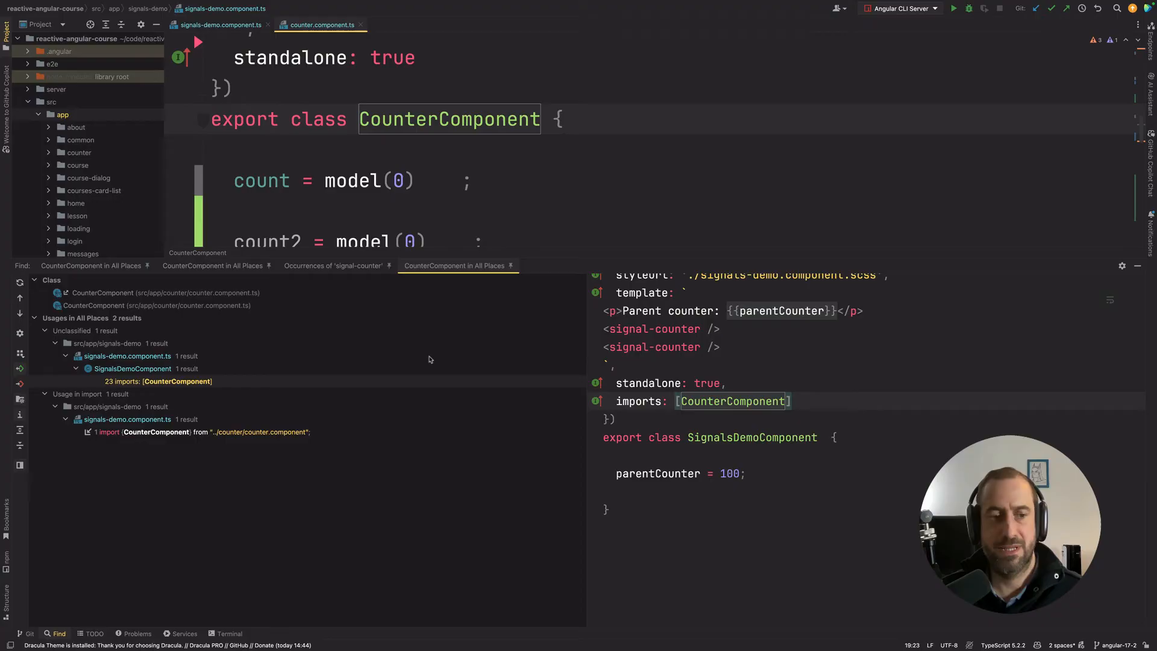
{"action": "mouse_move", "coordinate": [53, 632]}
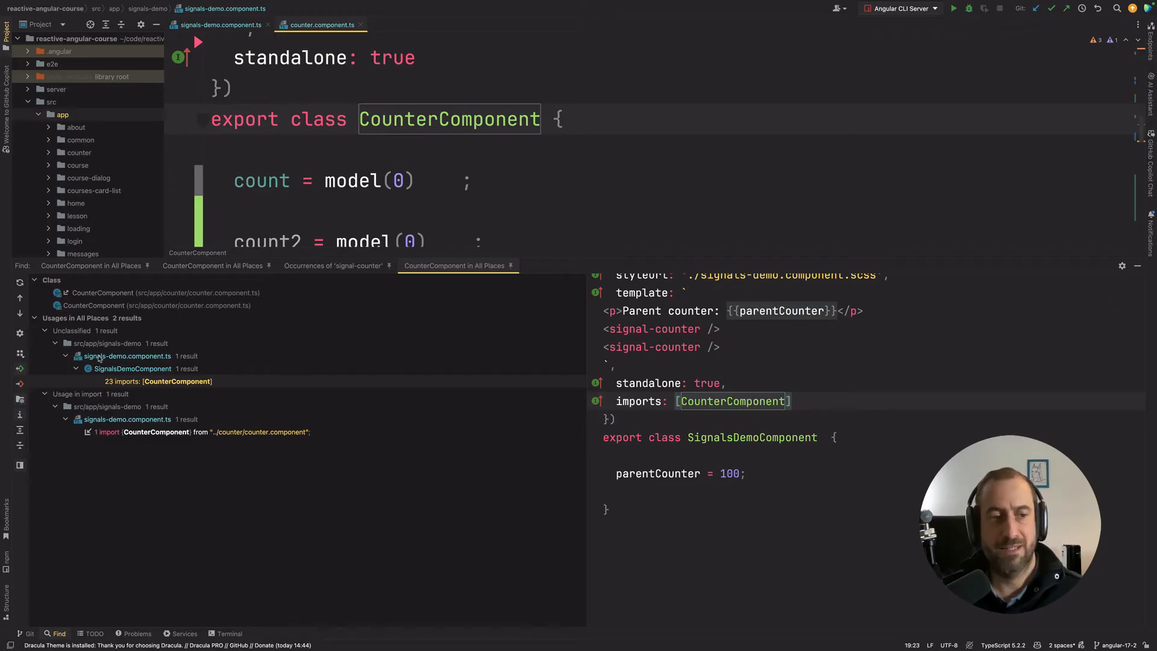
{"action": "left_click", "coordinate": [127, 355]}
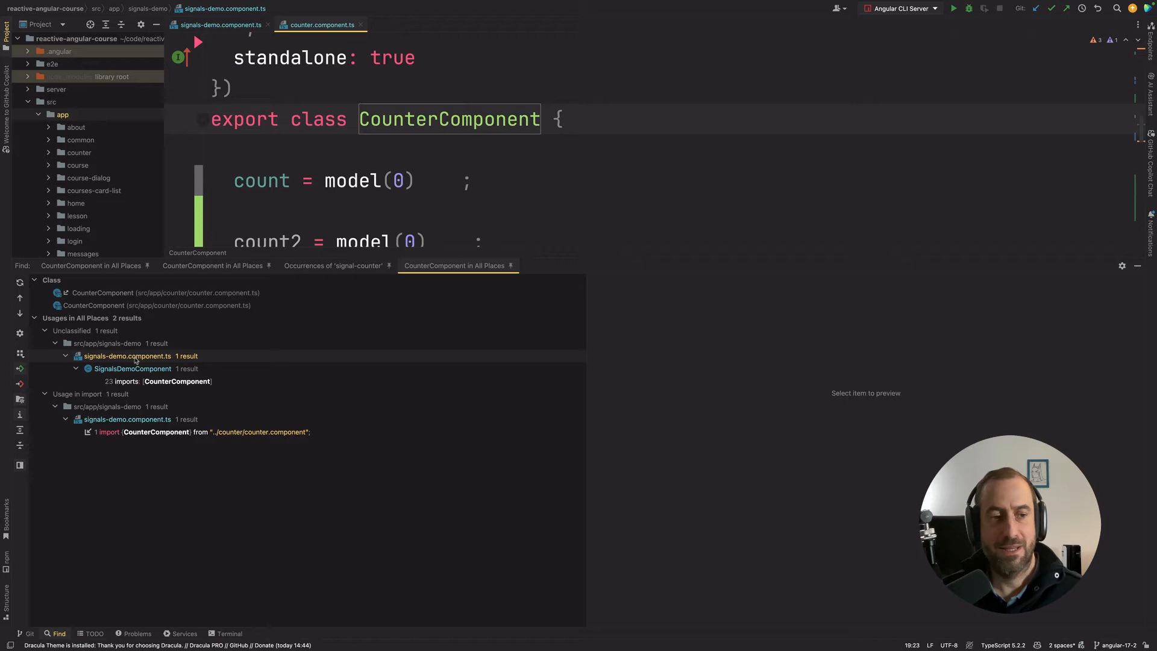
{"action": "left_click", "coordinate": [159, 381]}
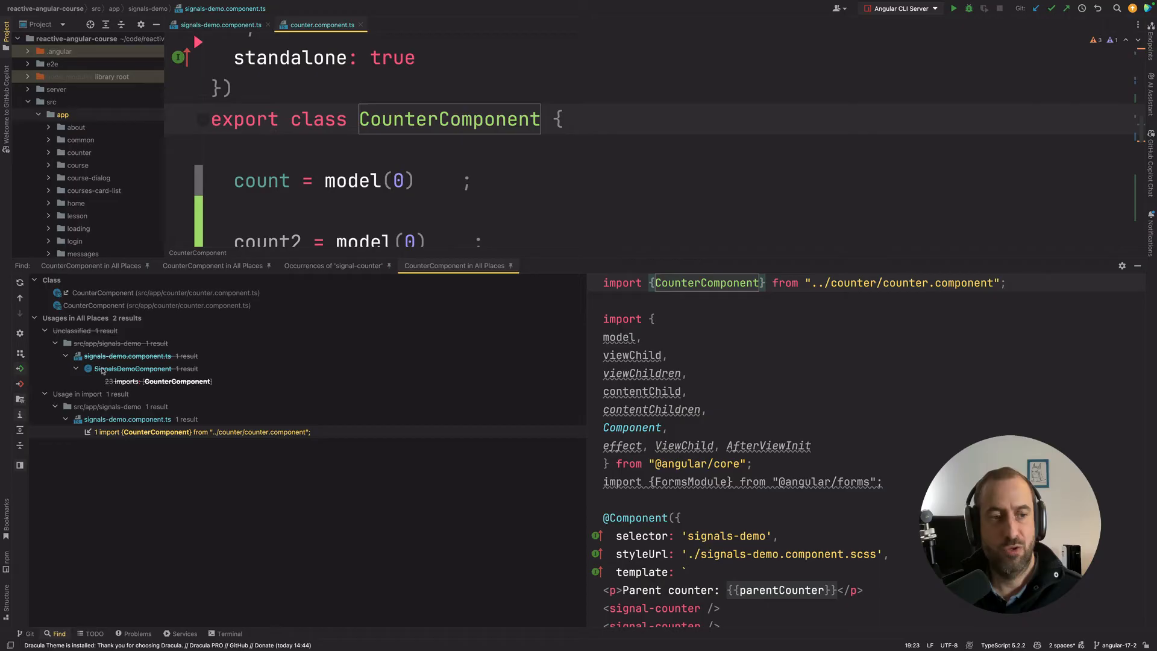
{"action": "mouse_move", "coordinate": [129, 341]}
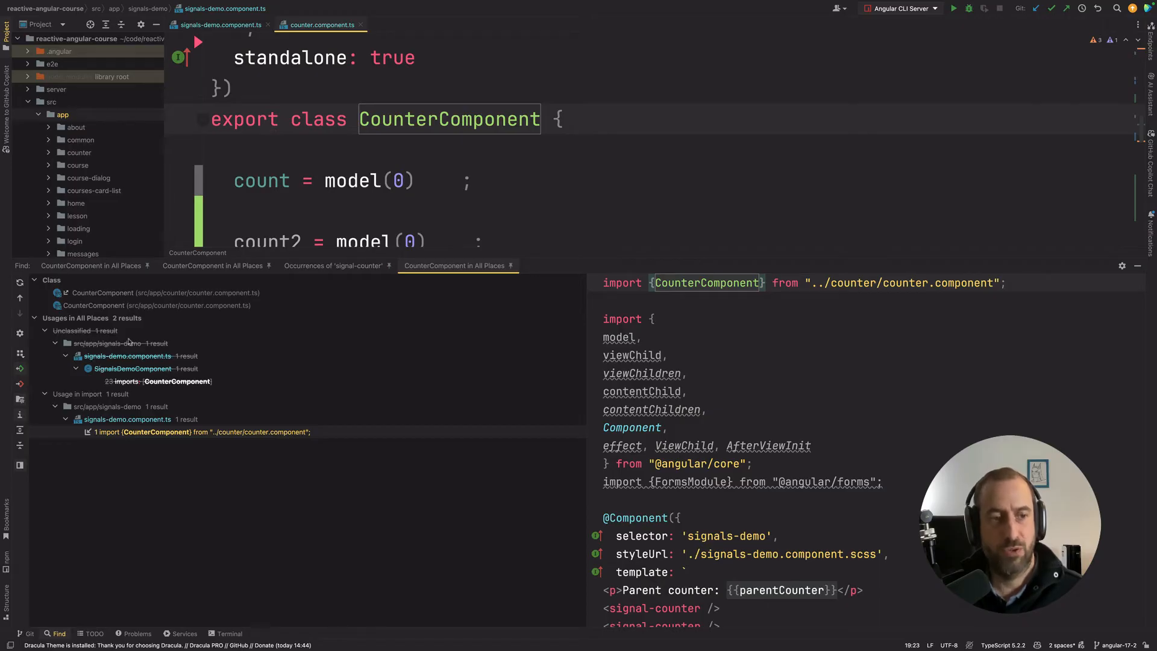
{"action": "scroll", "scroll_direction": "down", "scroll_amount": 3}
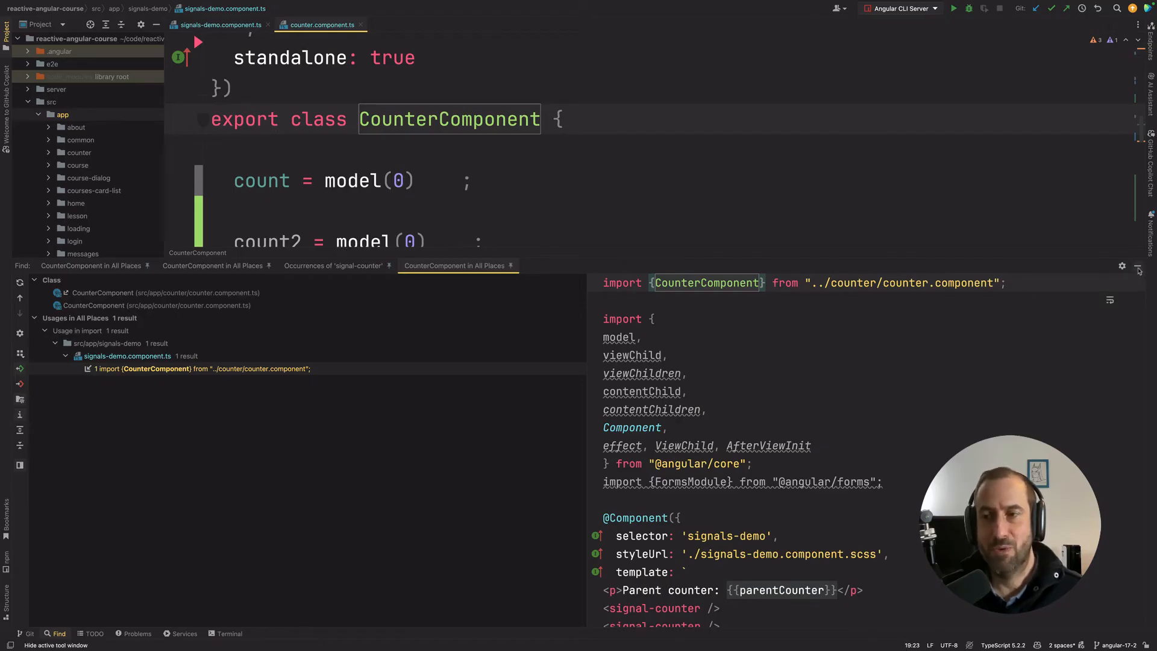
{"action": "mouse_move", "coordinate": [1138, 268]}
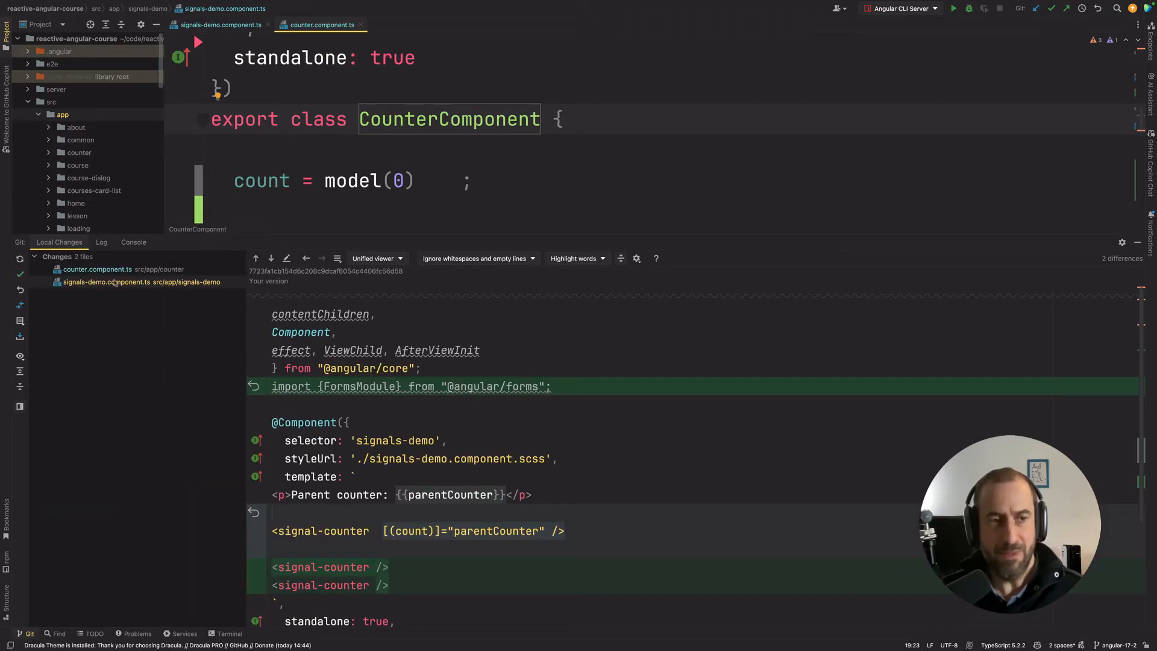
Show the diff of counter.component.ts against the last commit from Local Changes.
{"action": "left_click", "coordinate": [97, 269]}
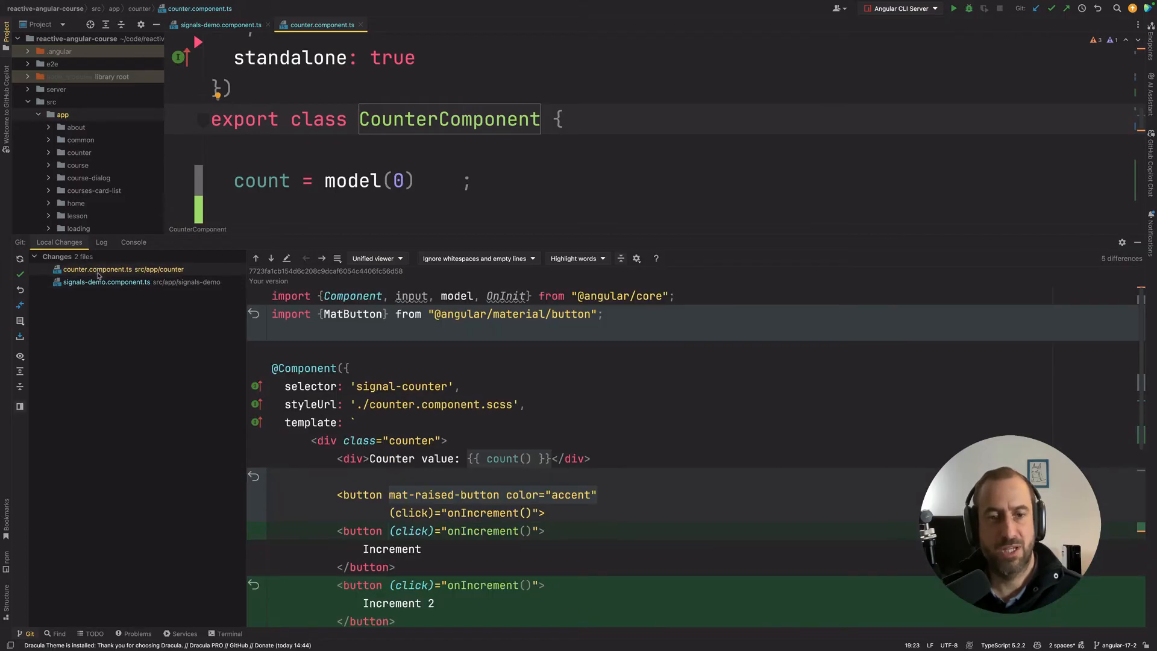
{"action": "mouse_move", "coordinate": [160, 296]}
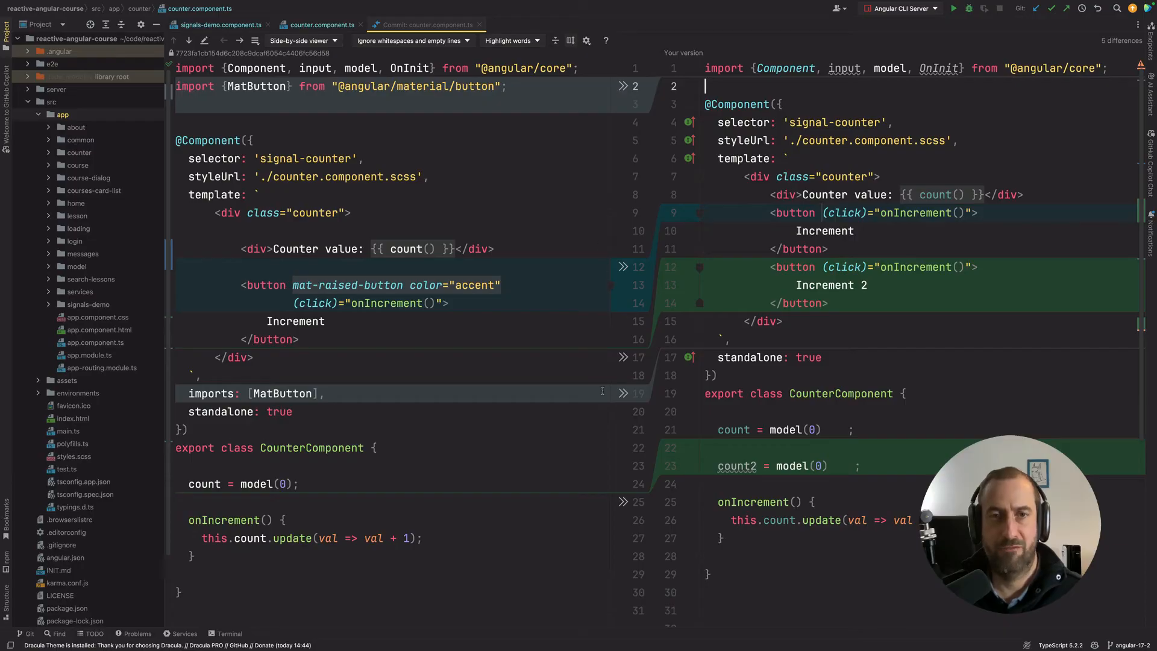
{"action": "mouse_move", "coordinate": [478, 25]}
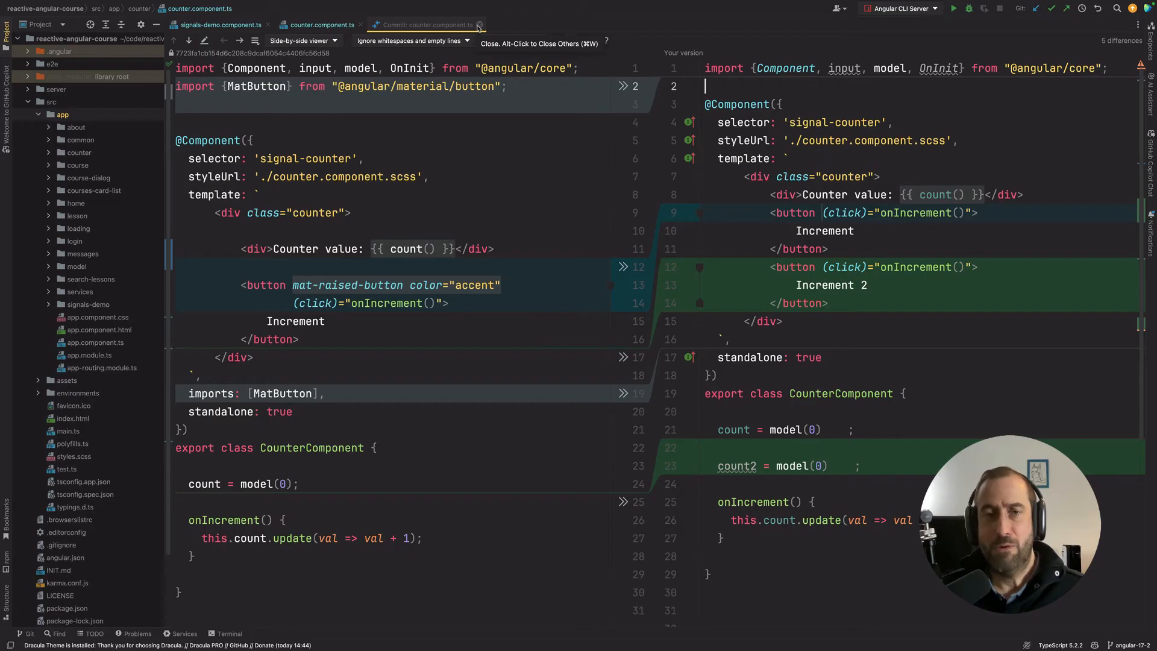
Close the commit diff and select the app folder as the search scope.
{"action": "left_click", "coordinate": [478, 24]}
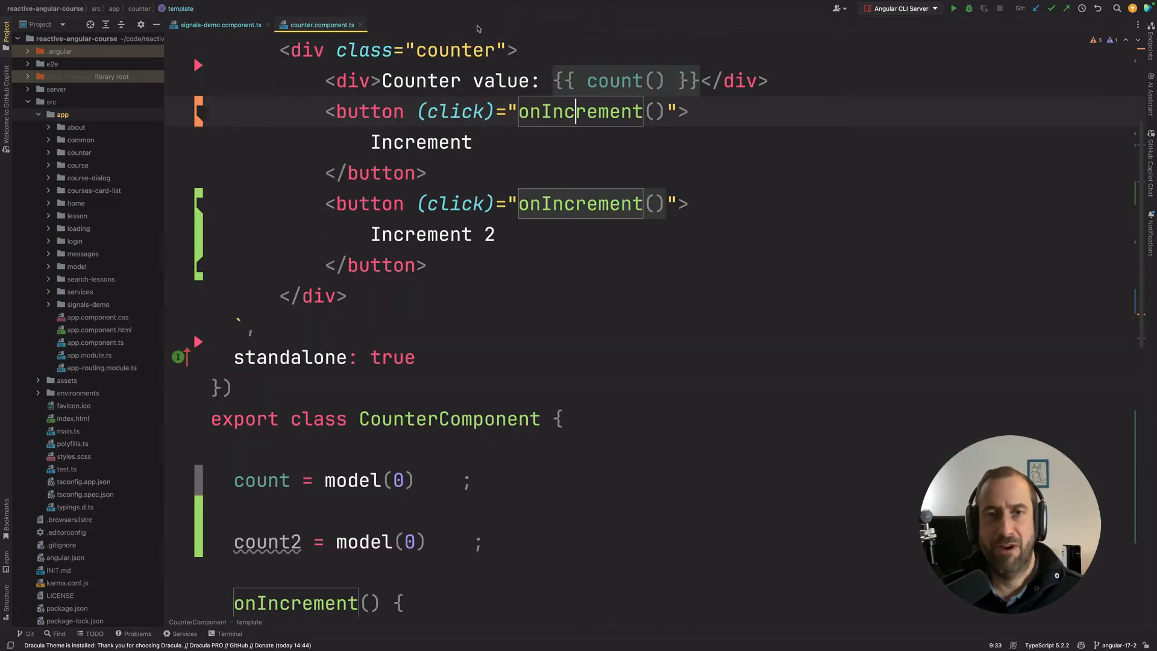
{"action": "scroll", "scroll_direction": "up", "scroll_amount": 3}
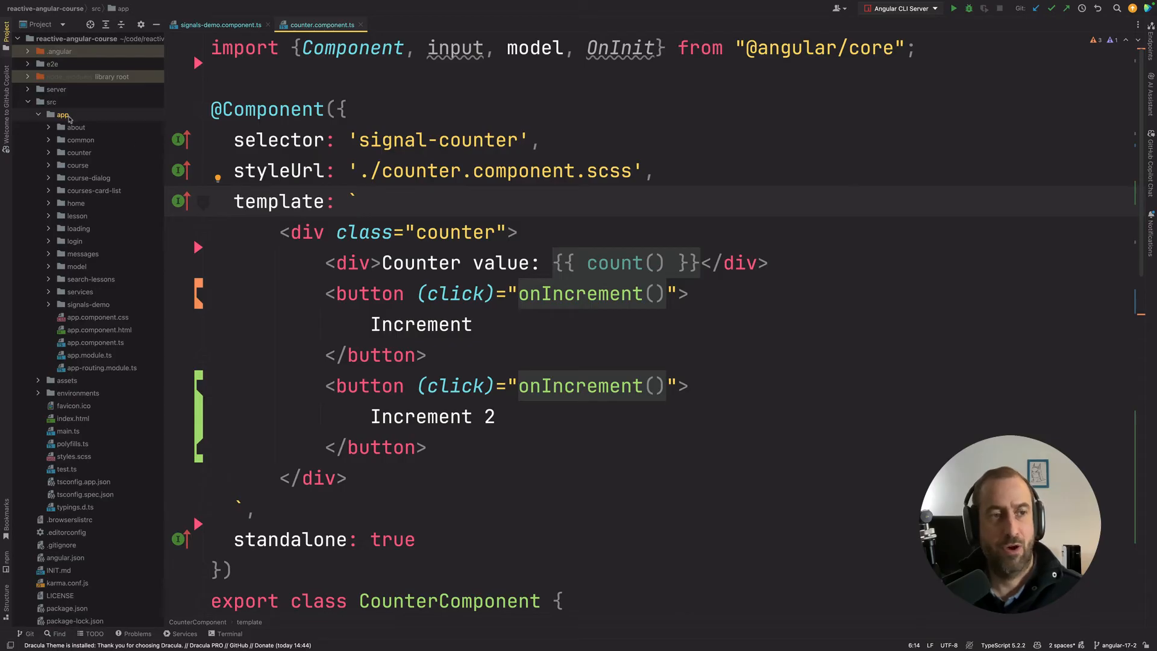
{"action": "left_click", "coordinate": [76, 126]}
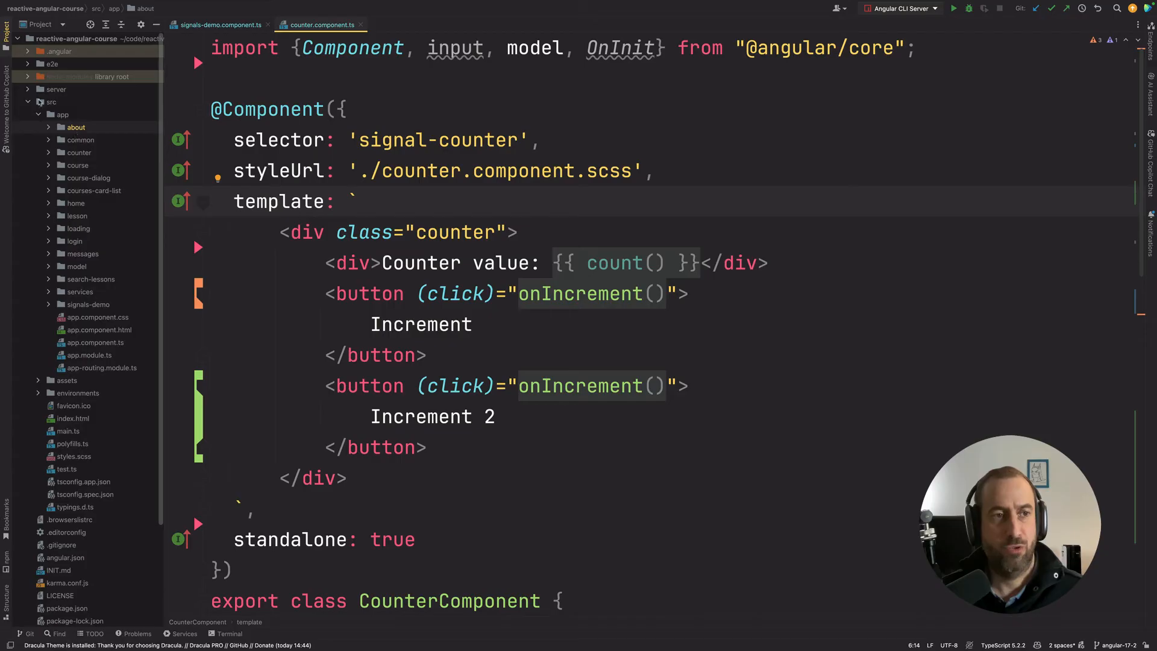
{"action": "left_click", "coordinate": [62, 114]}
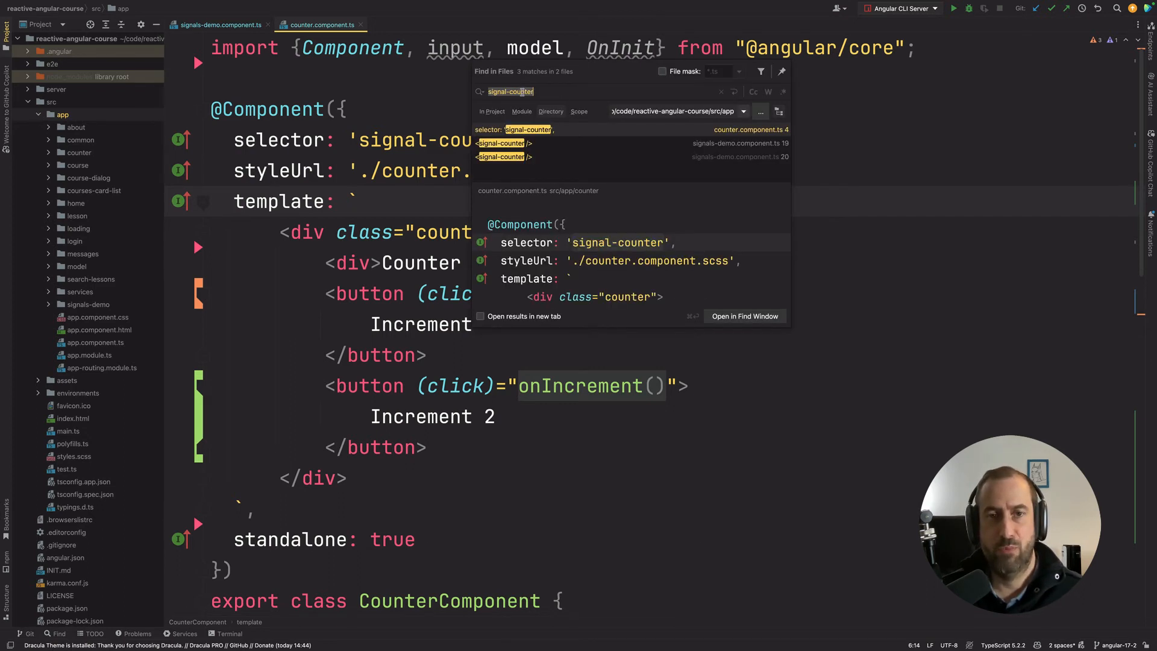
Search 'signal-counter' with file mask *.ts and list the three matches in the Find window.
{"action": "left_click", "coordinate": [661, 71]}
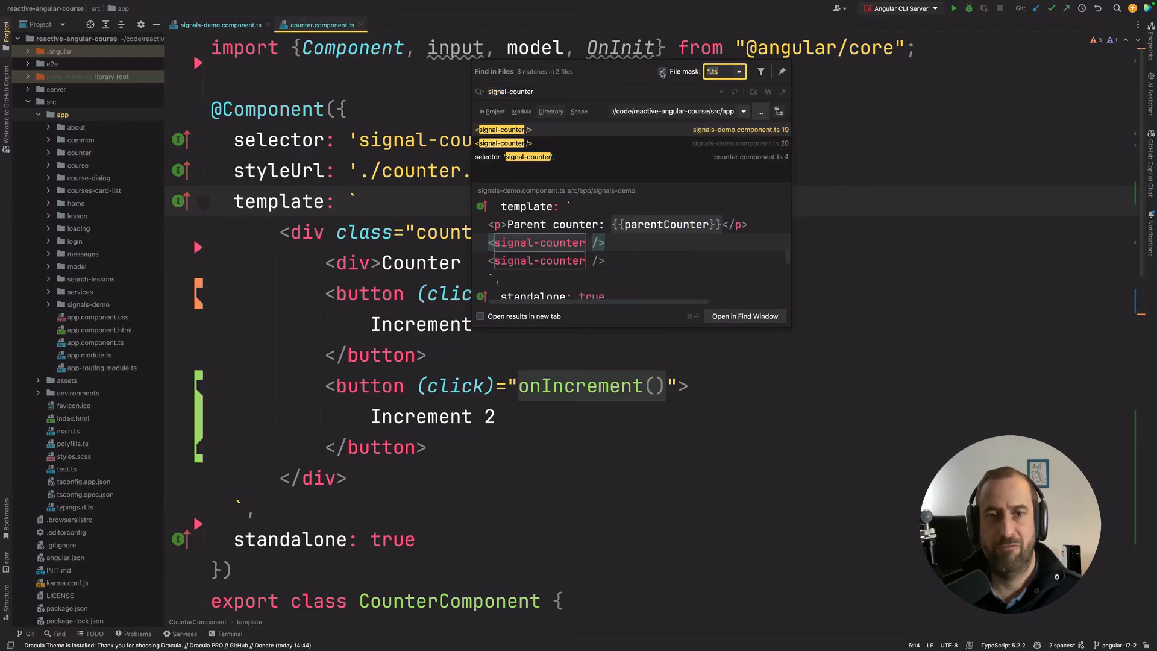
{"action": "left_click", "coordinate": [662, 71]}
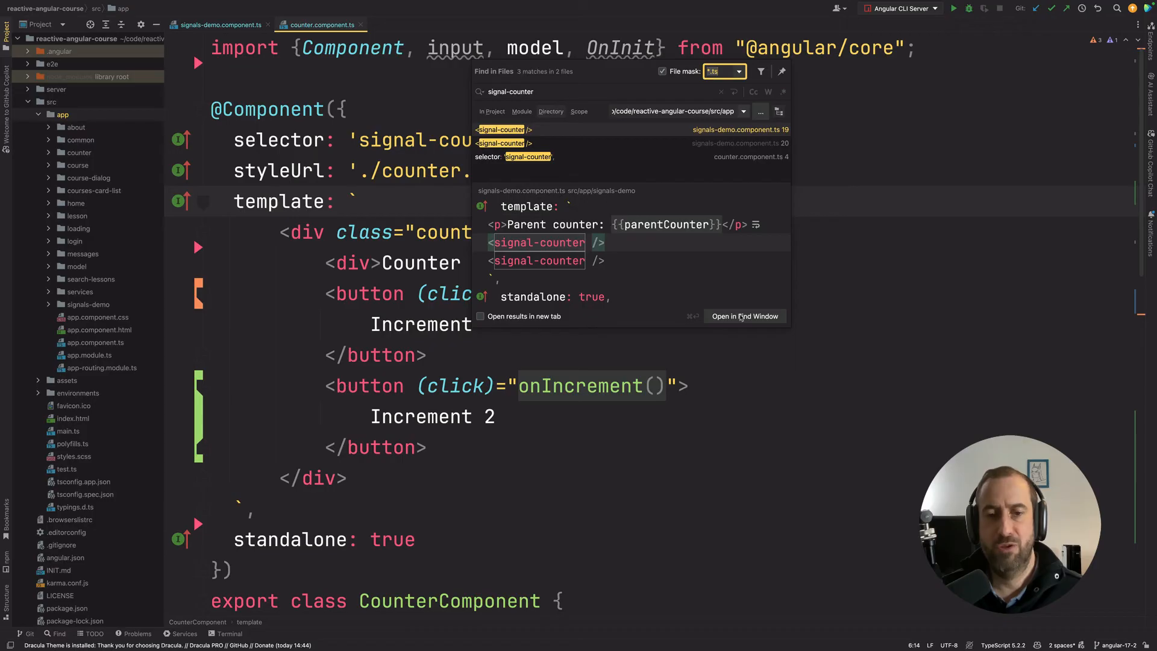
{"action": "left_click", "coordinate": [744, 316]}
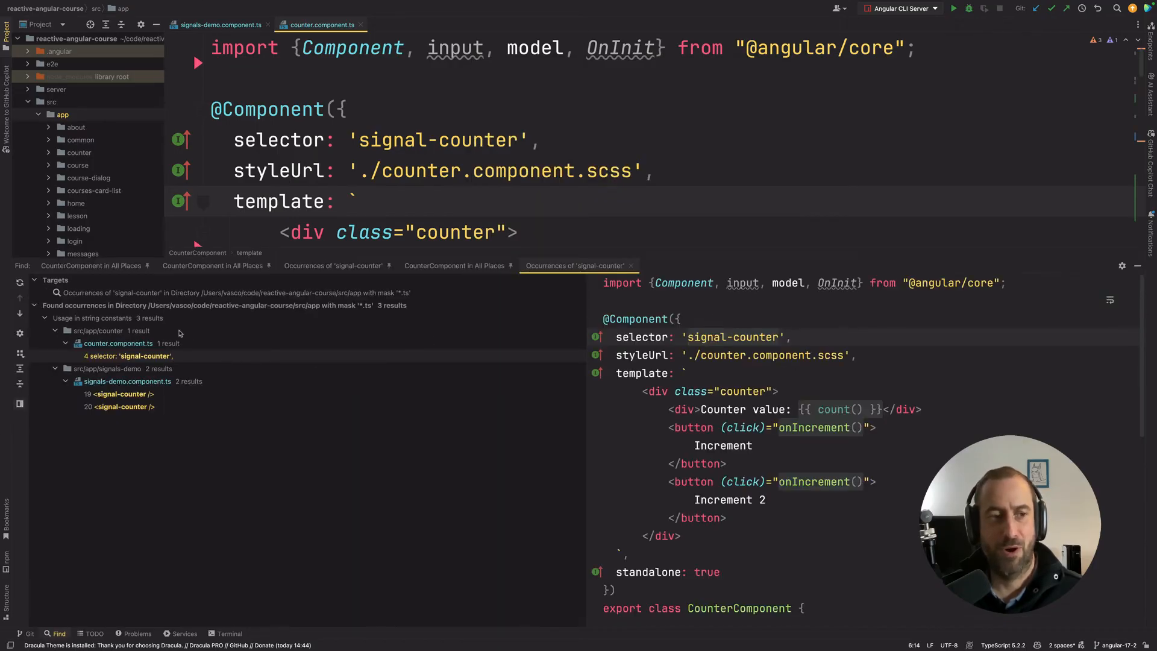
{"action": "right_click", "coordinate": [576, 265]}
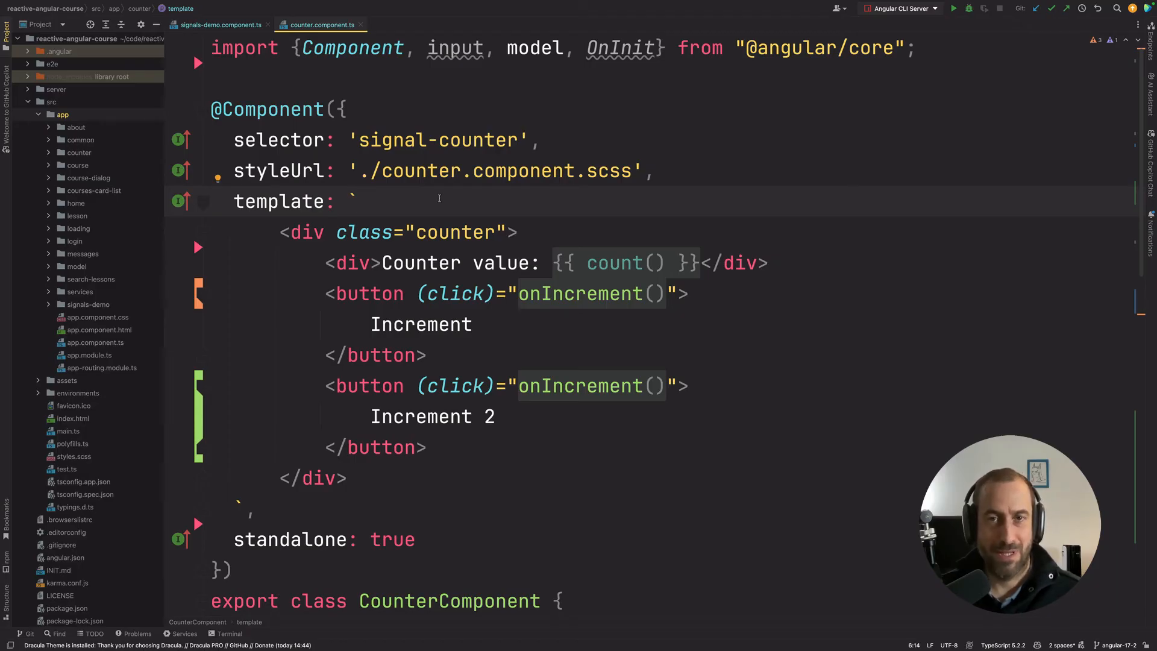
{"action": "mouse_move", "coordinate": [880, 442]}
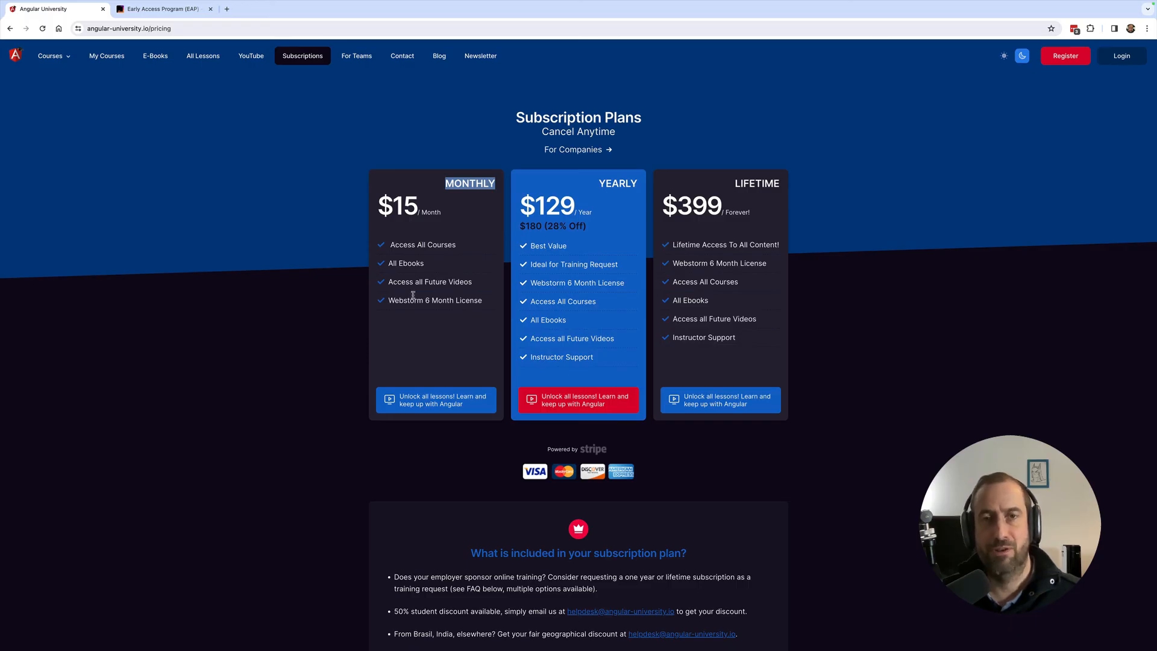
Highlight the monthly plan's Webstorm 6 Month License perk, then switch to the WebStorm EAP page.
{"action": "double_click", "coordinate": [434, 300]}
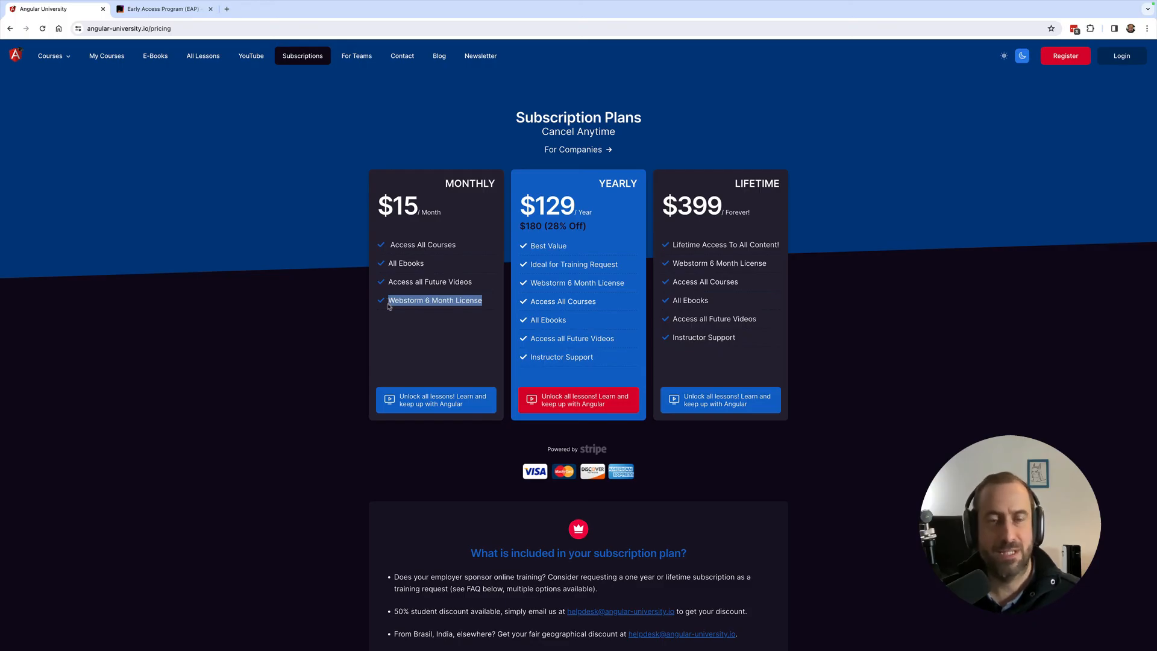
{"action": "mouse_move", "coordinate": [194, 172]}
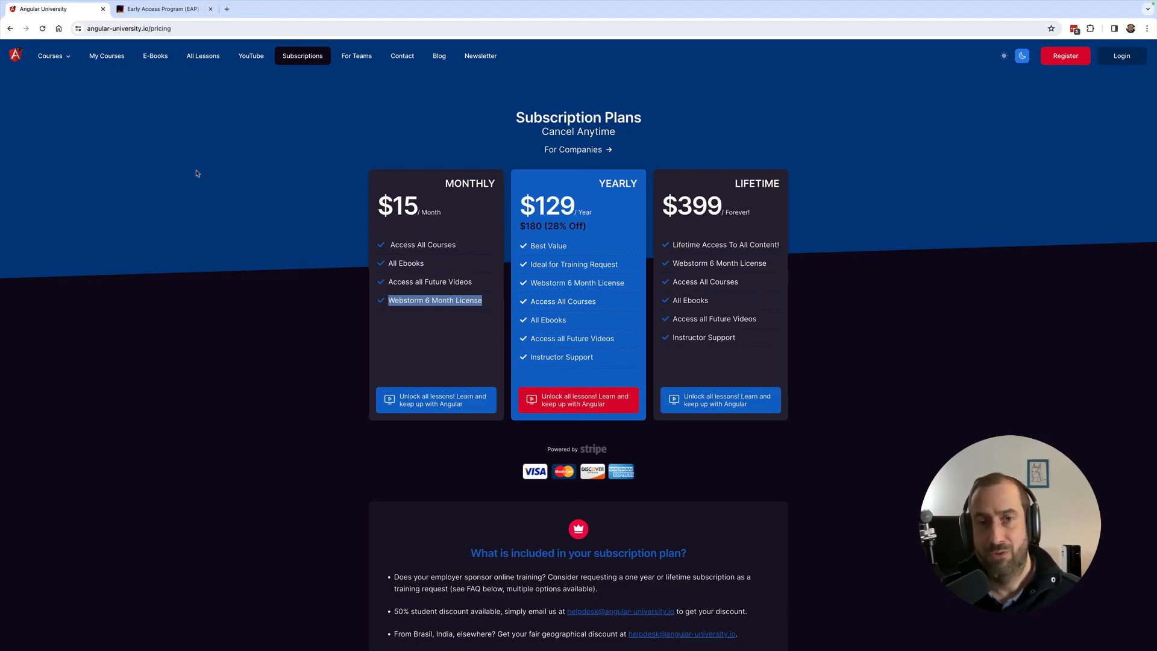
{"action": "left_click", "coordinate": [155, 9]}
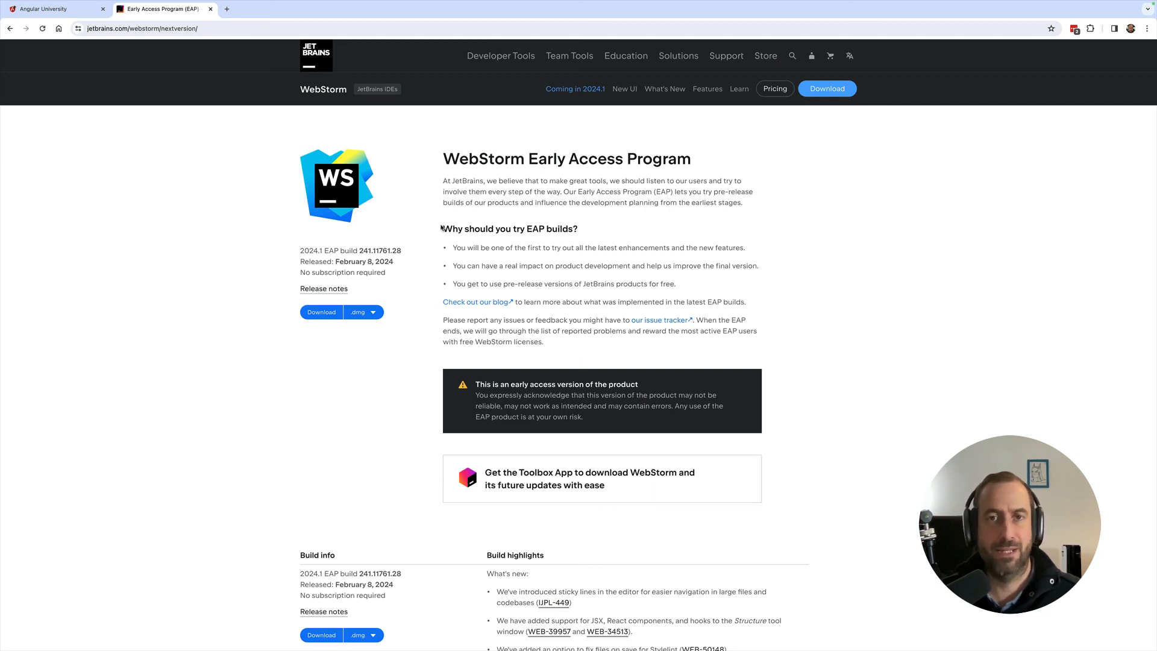
{"action": "mouse_move", "coordinate": [396, 308]}
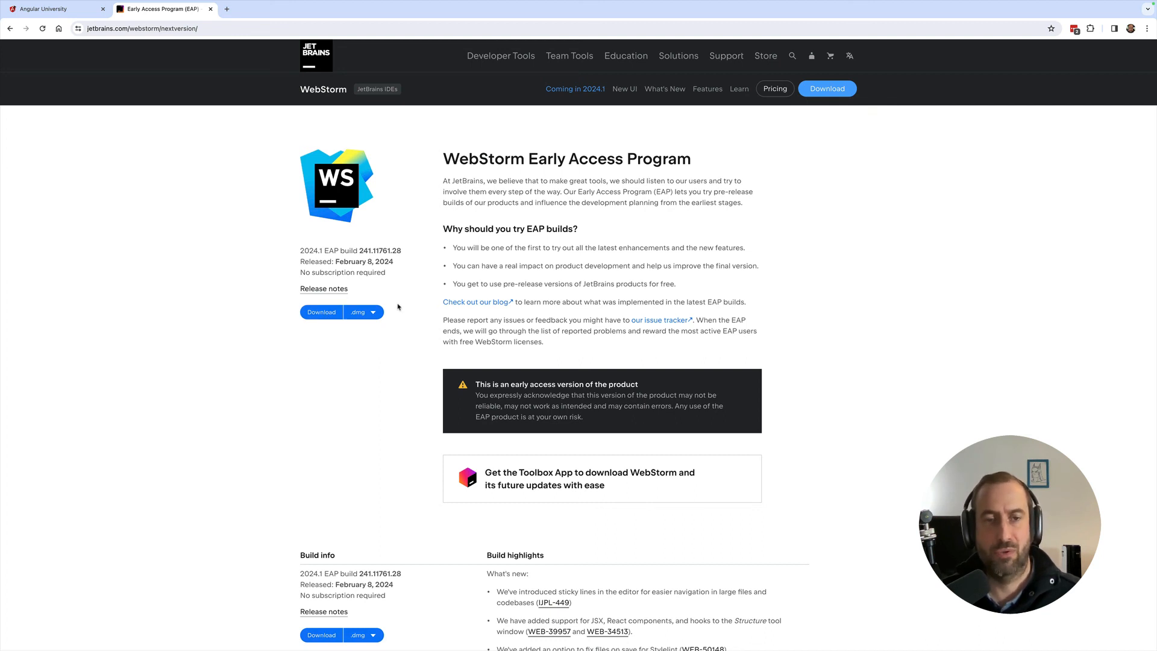